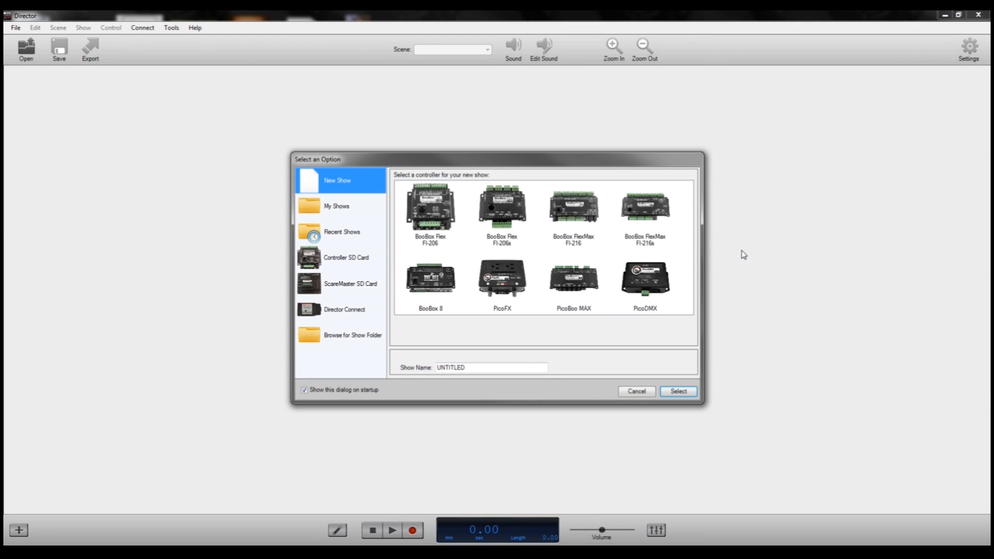
{"action": "mouse_move", "coordinate": [737, 293]}
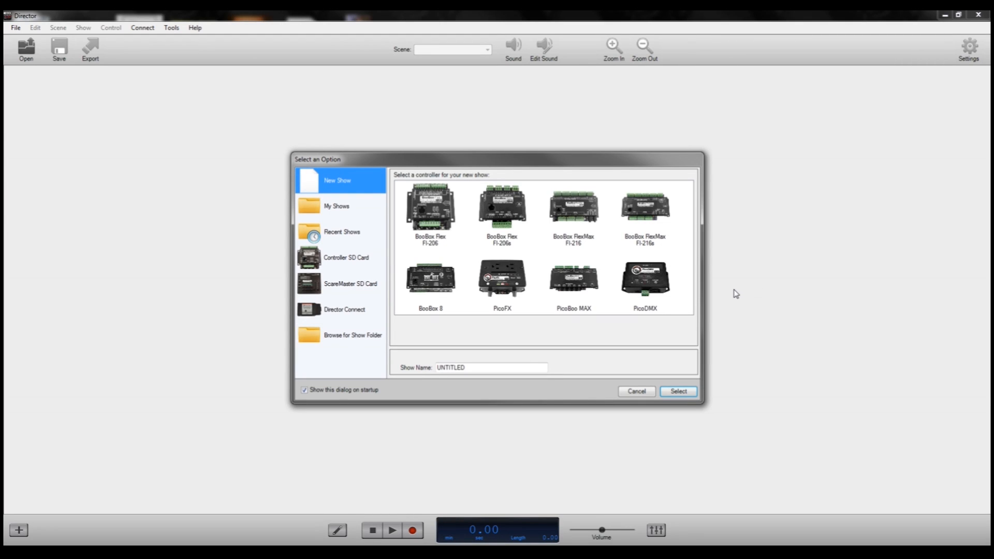
{"action": "mouse_move", "coordinate": [657, 272]}
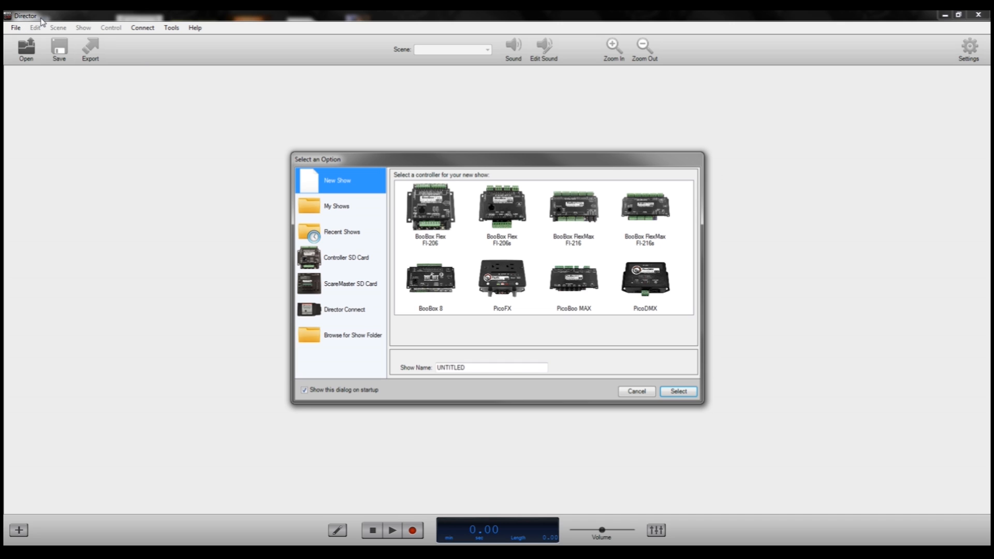
{"action": "mouse_move", "coordinate": [44, 24]}
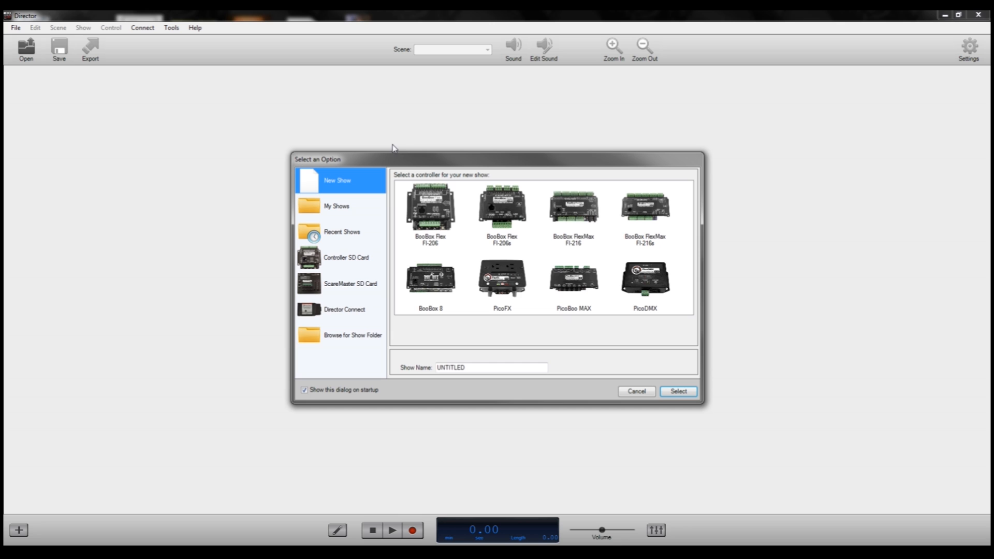
{"action": "mouse_move", "coordinate": [395, 128]}
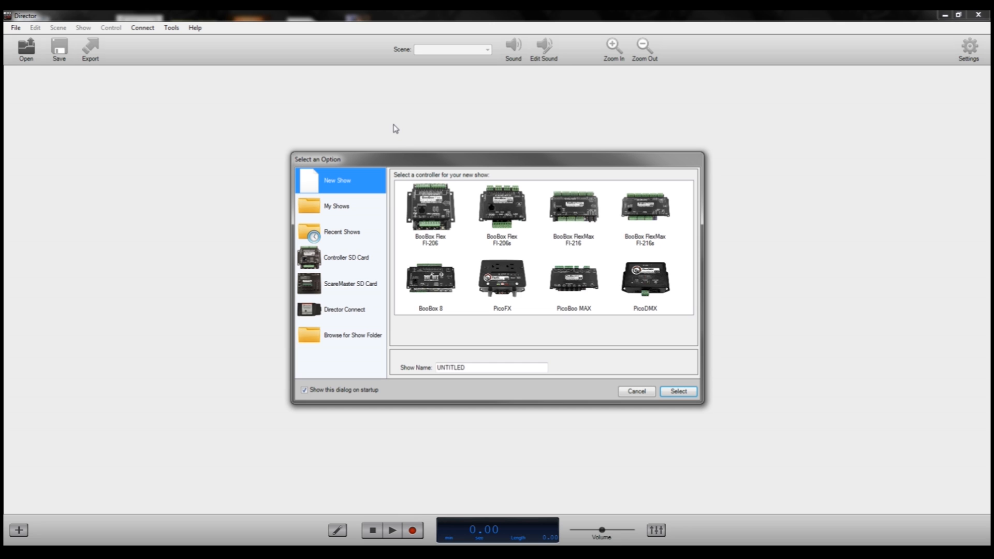
{"action": "mouse_move", "coordinate": [644, 285]}
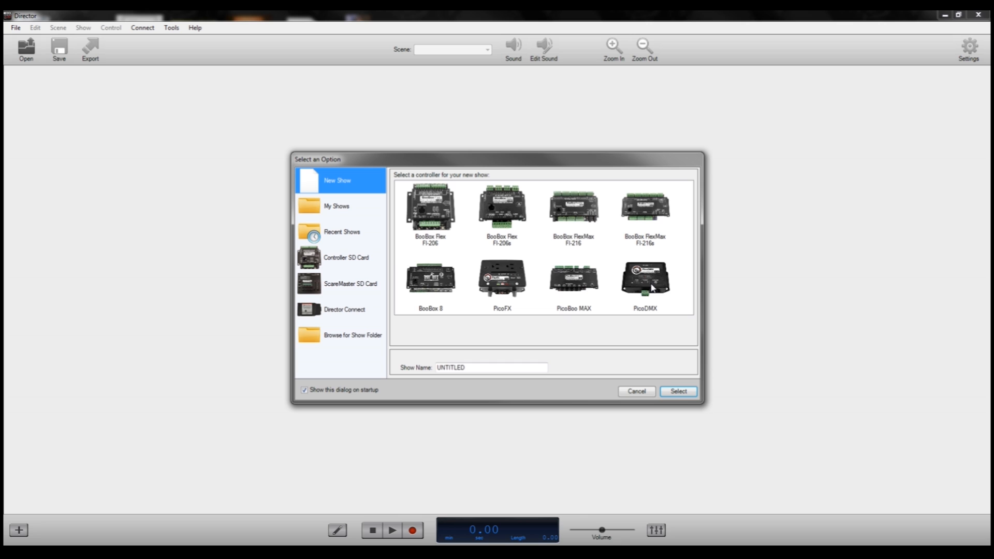
{"action": "mouse_move", "coordinate": [648, 286]}
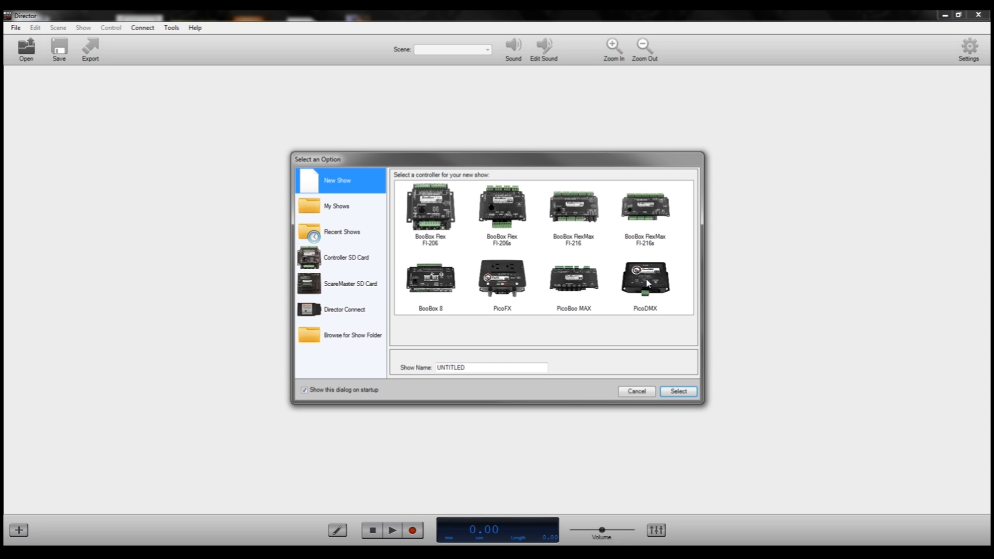
{"action": "mouse_move", "coordinate": [655, 283]}
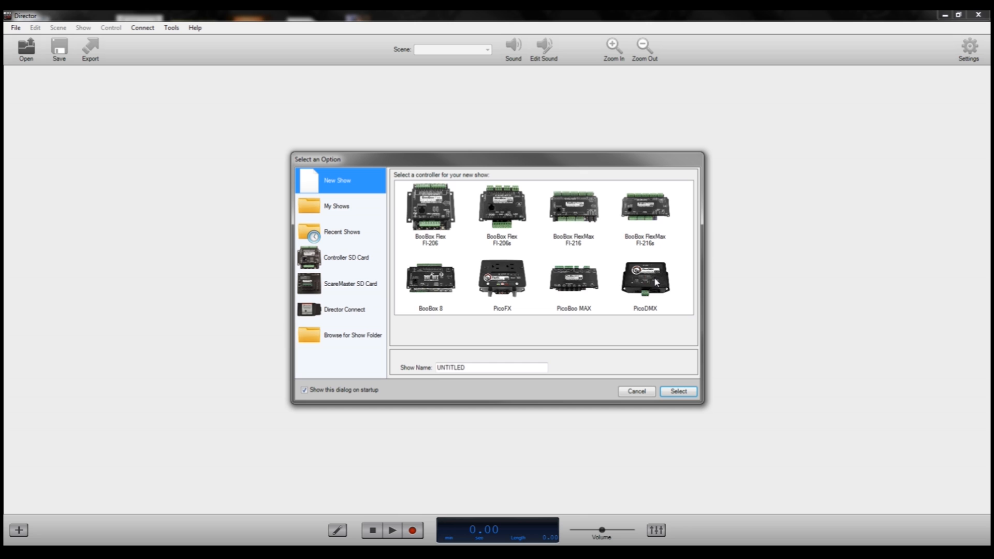
{"action": "mouse_move", "coordinate": [645, 293]}
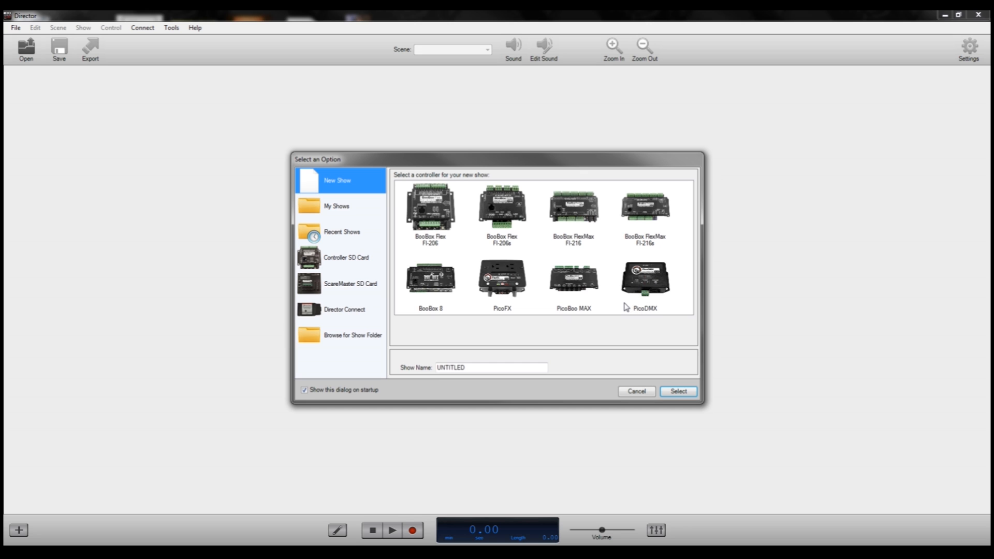
{"action": "mouse_move", "coordinate": [130, 28]}
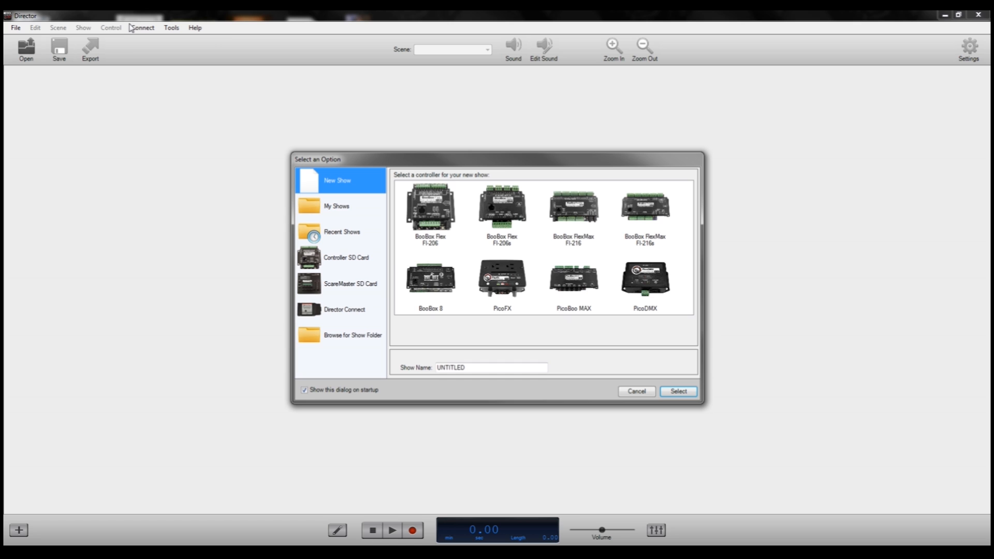
{"action": "mouse_move", "coordinate": [198, 48]}
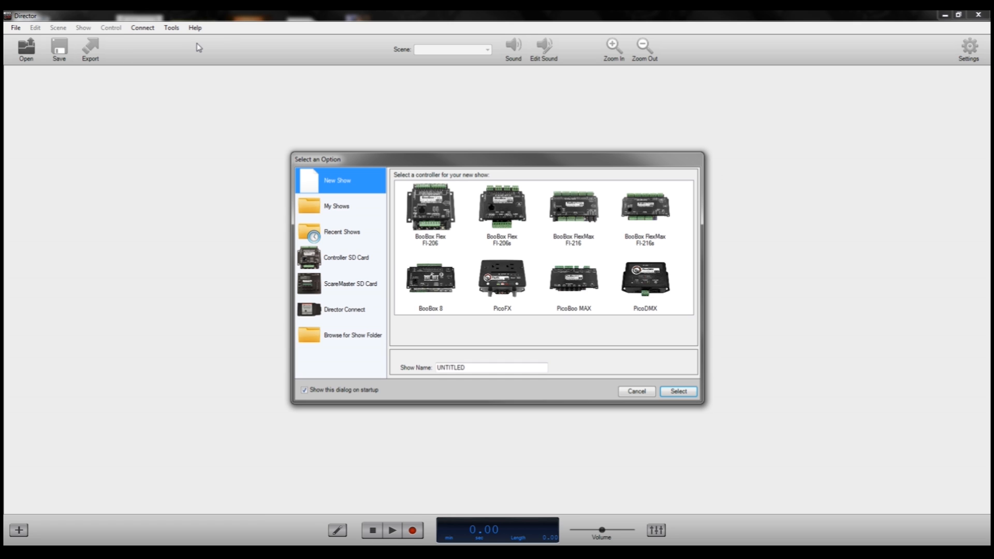
{"action": "mouse_move", "coordinate": [206, 111]}
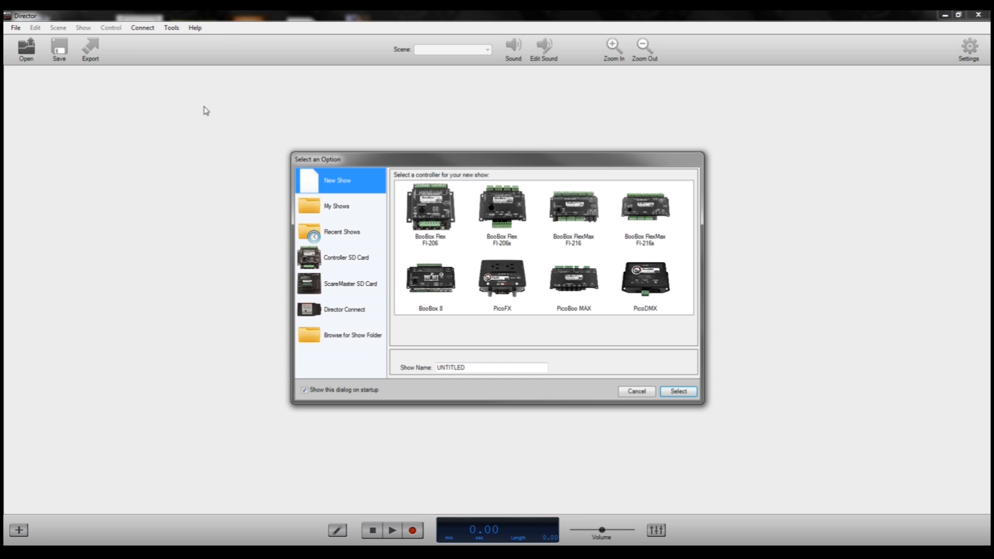
{"action": "mouse_move", "coordinate": [344, 256]}
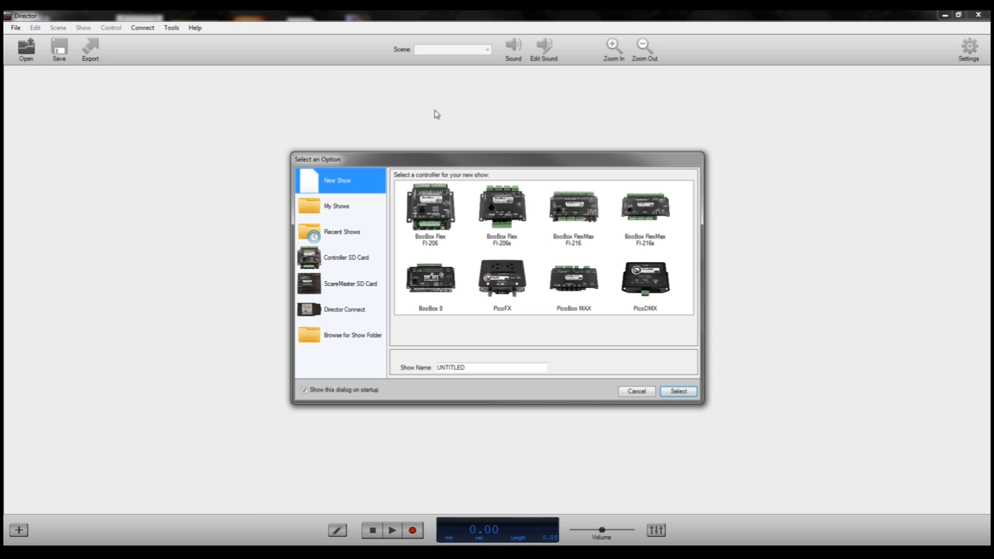
{"action": "mouse_move", "coordinate": [354, 93]}
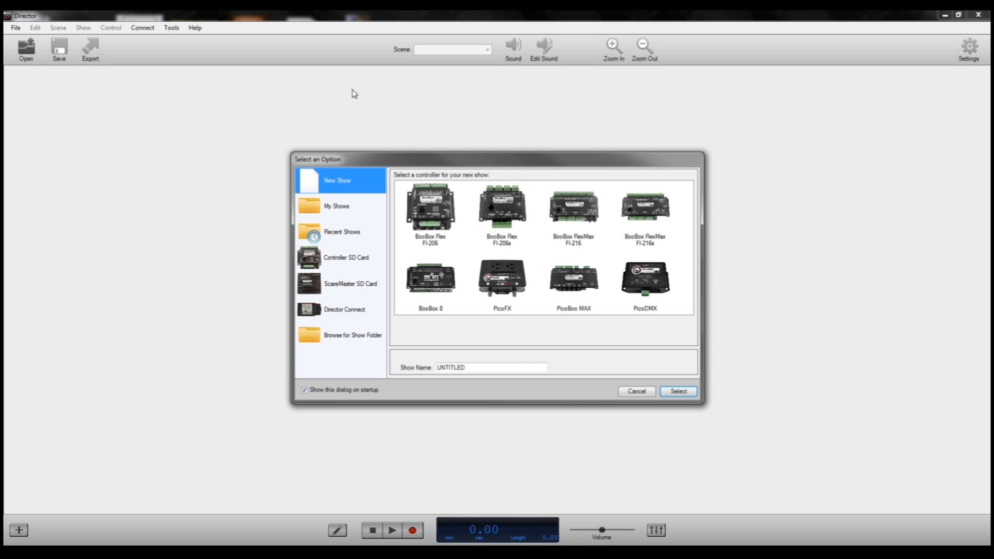
{"action": "mouse_move", "coordinate": [587, 263]}
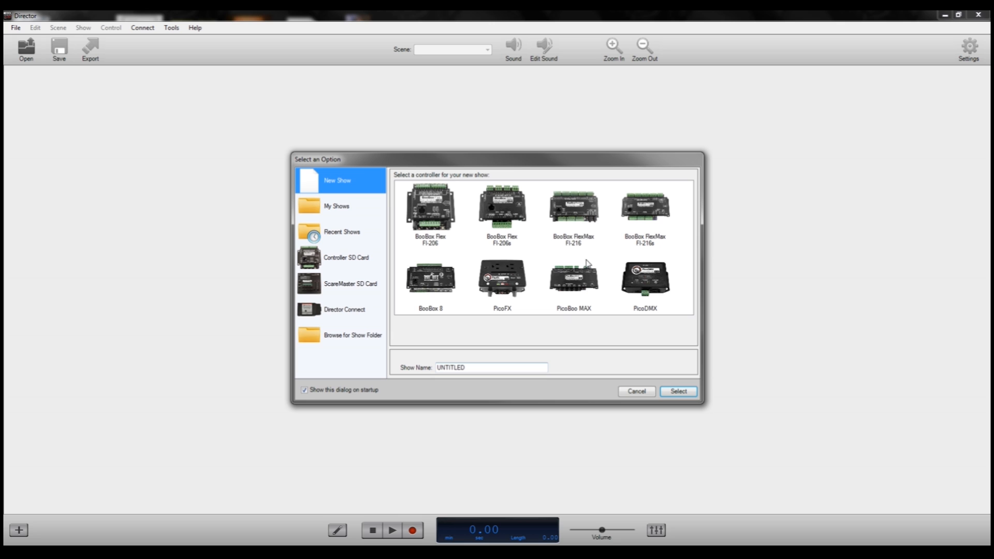
{"action": "mouse_move", "coordinate": [536, 304]}
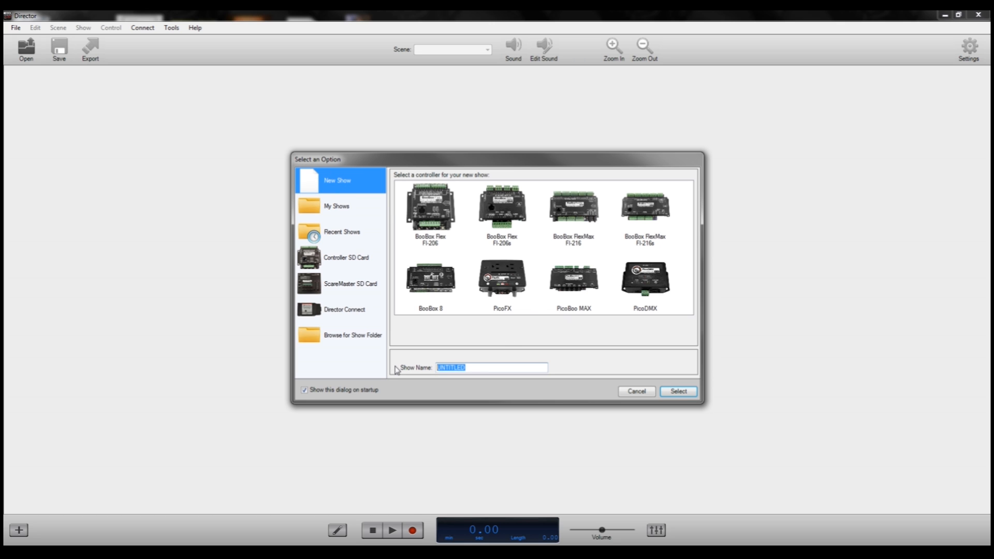
Name the new show FPDemo1 and create it for the PicoDMX controller
{"action": "type", "text": "FPDemo1"}
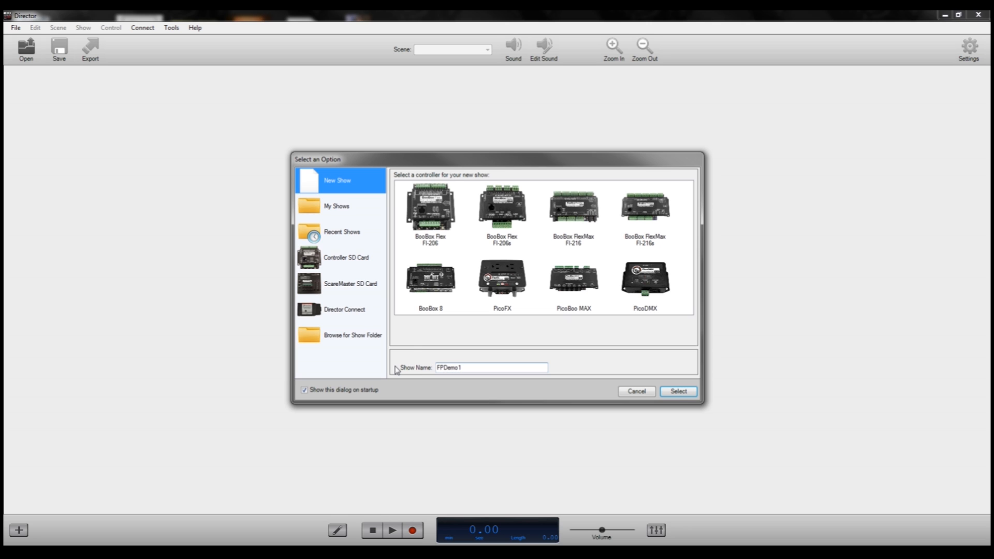
{"action": "mouse_move", "coordinate": [646, 282]}
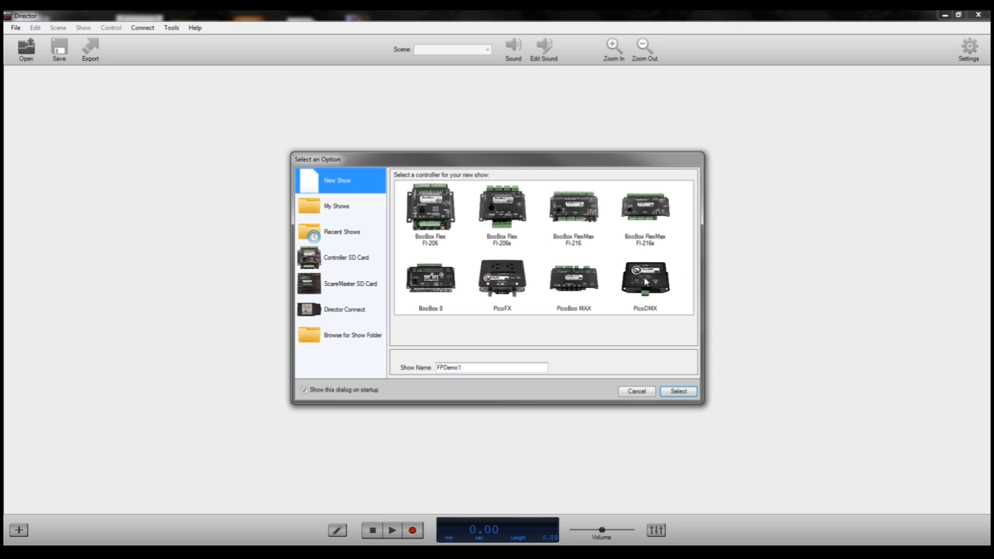
{"action": "left_click", "coordinate": [678, 391]}
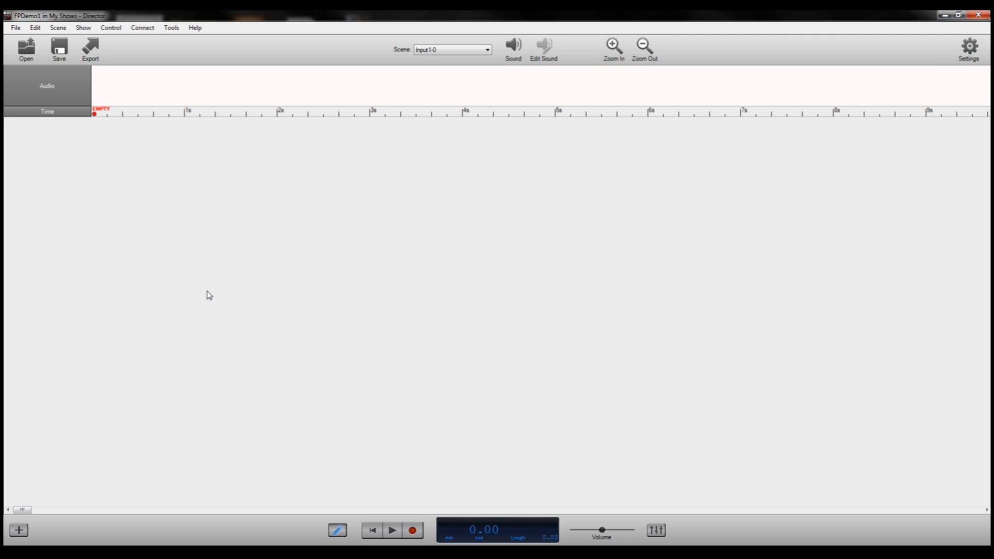
{"action": "mouse_move", "coordinate": [350, 258]}
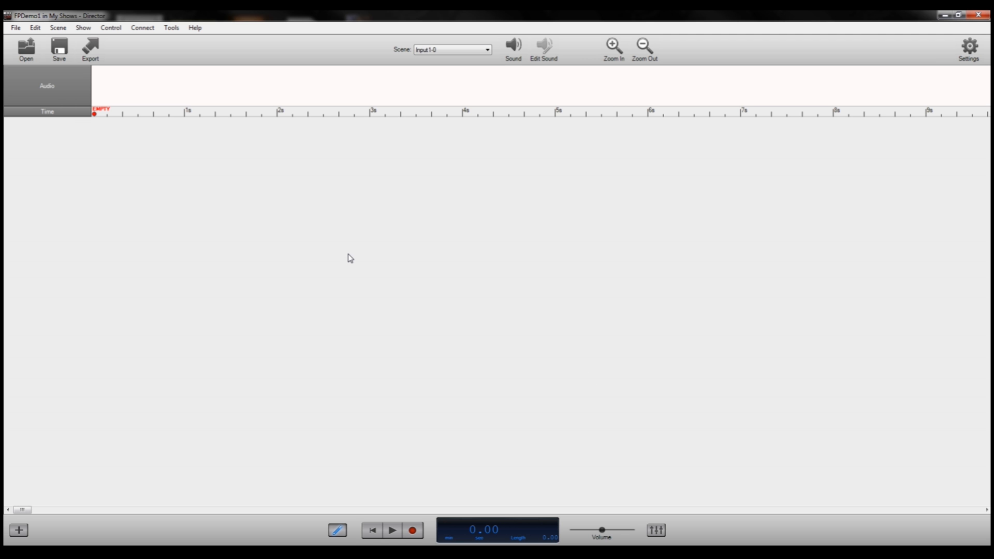
{"action": "mouse_move", "coordinate": [123, 444]}
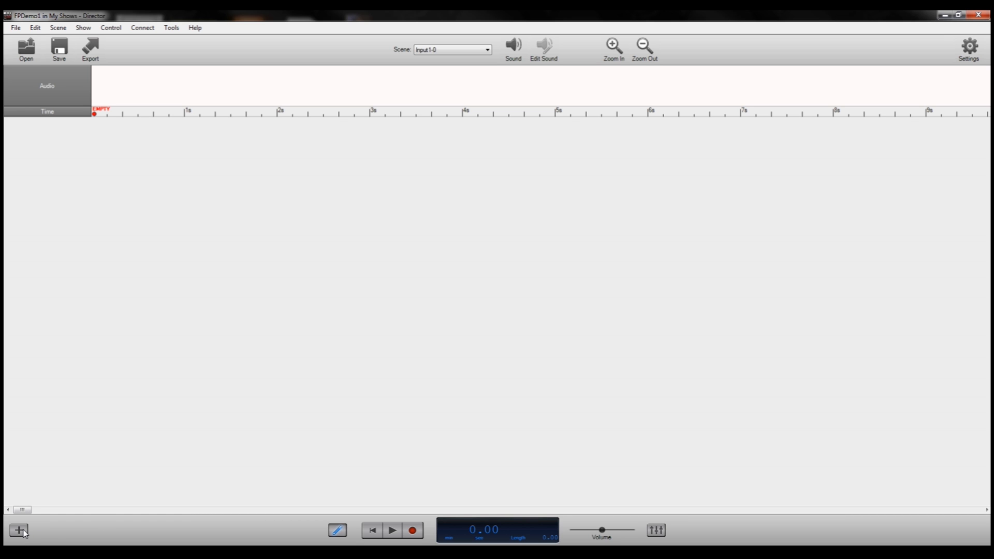
Bring up the device chooser to add hardware to the FPDemo1 show
{"action": "left_click", "coordinate": [19, 531]}
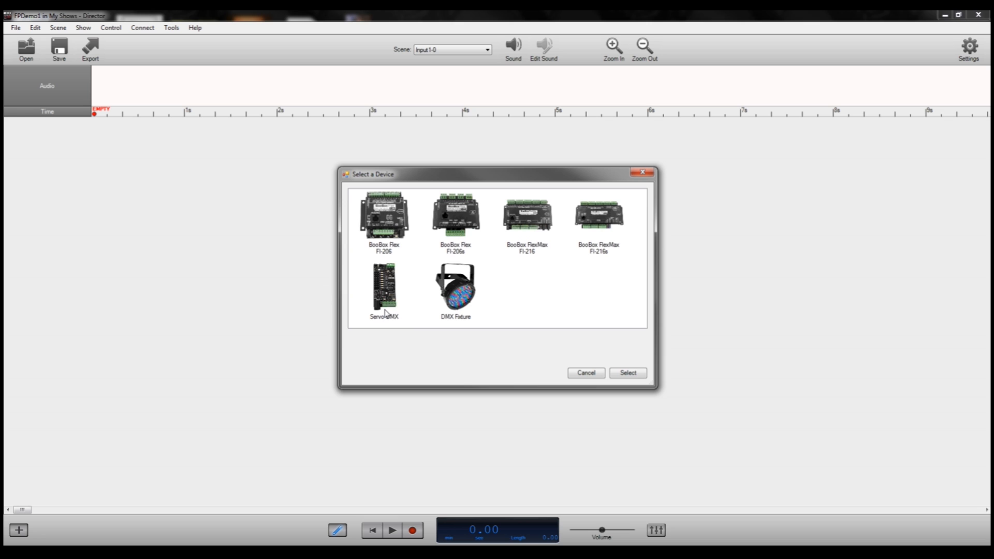
{"action": "mouse_move", "coordinate": [407, 183]}
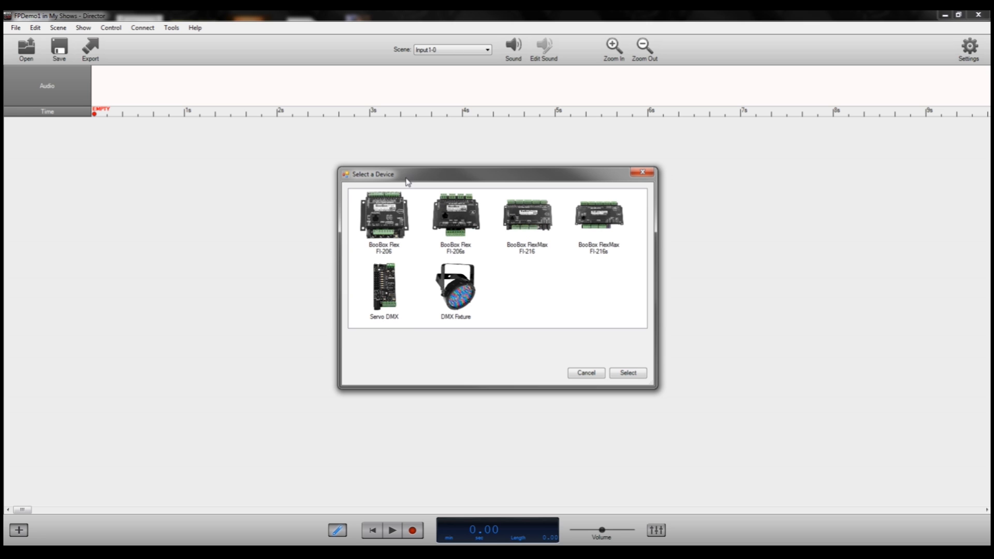
{"action": "mouse_move", "coordinate": [488, 302]}
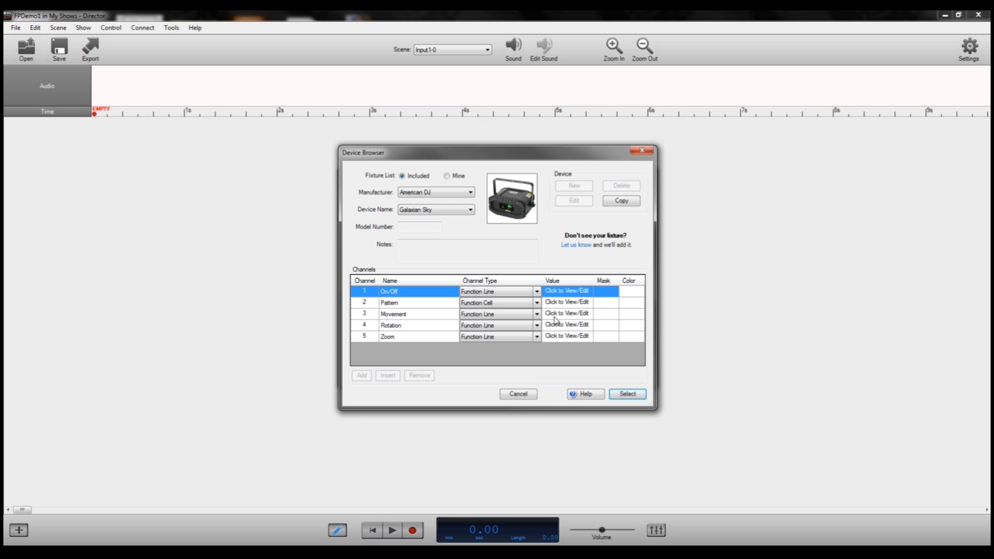
{"action": "mouse_move", "coordinate": [405, 169]}
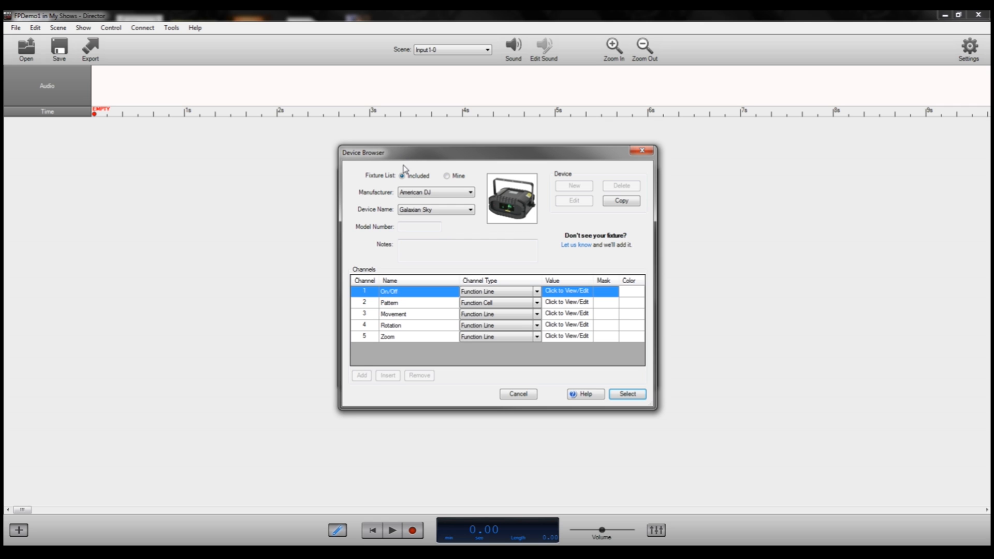
{"action": "mouse_move", "coordinate": [533, 173]}
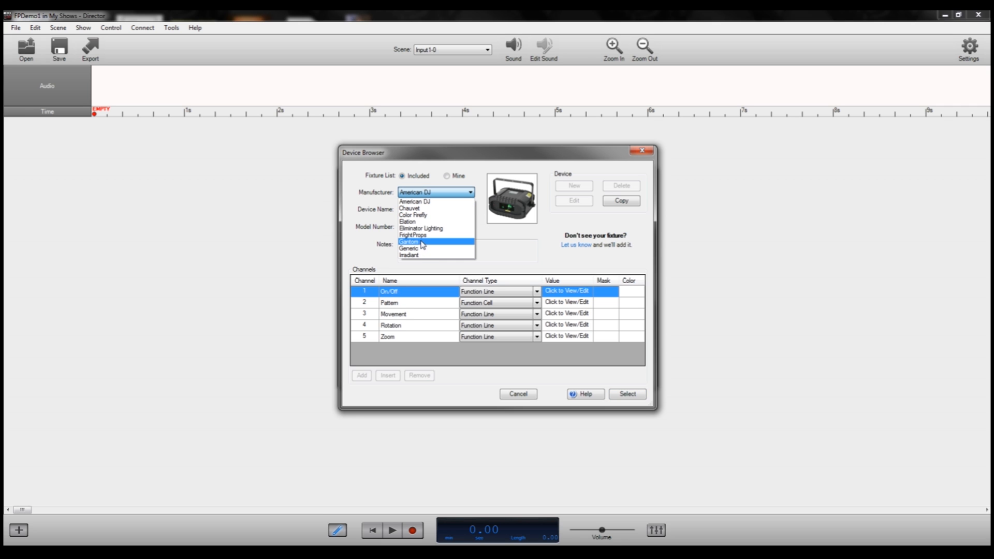
{"action": "mouse_move", "coordinate": [428, 235]}
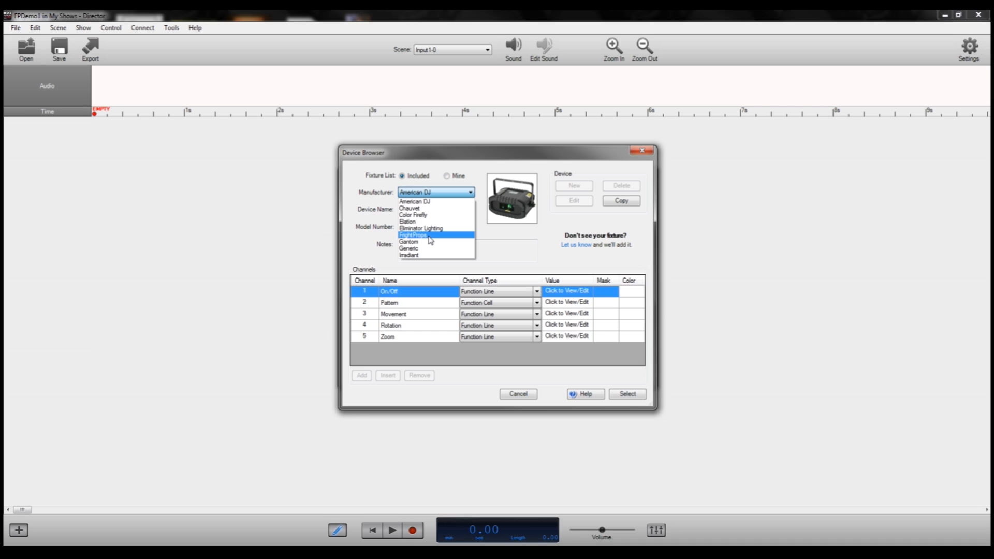
{"action": "mouse_move", "coordinate": [422, 240]}
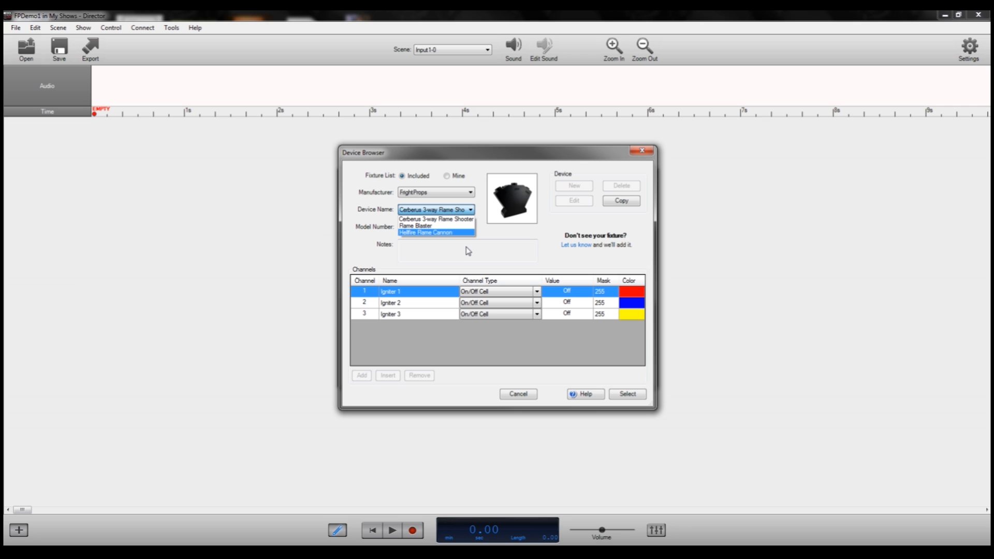
{"action": "mouse_move", "coordinate": [415, 226]}
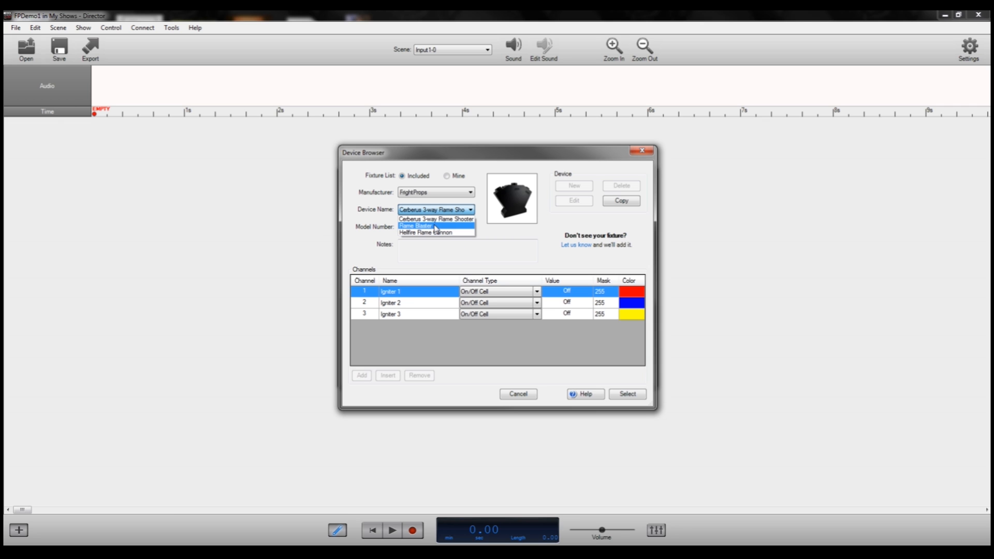
Compare FrightProps devices: Flame Blaster, Cerberus 3-way Flame Shooter and Hellfire Flame Cannon
{"action": "left_click", "coordinate": [415, 226]}
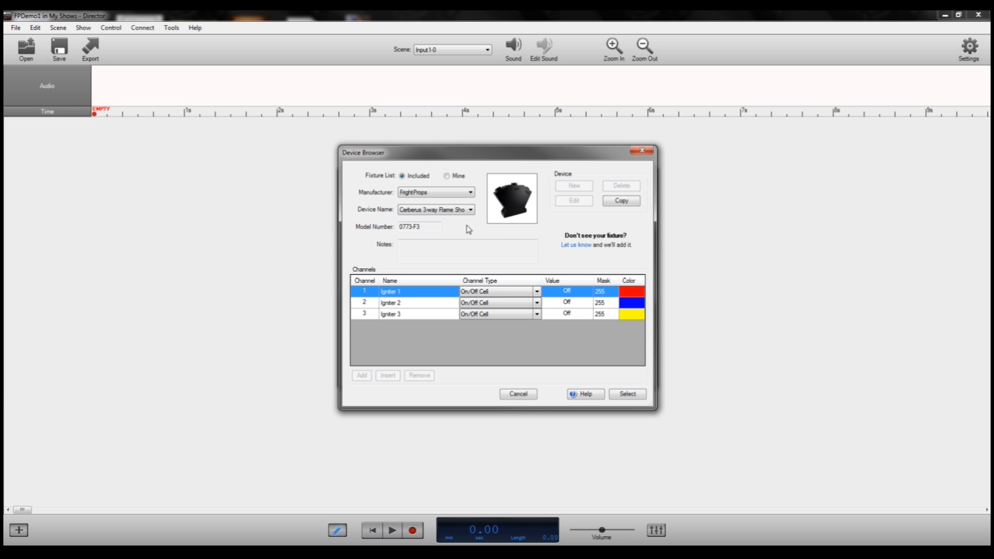
{"action": "left_click", "coordinate": [470, 209]}
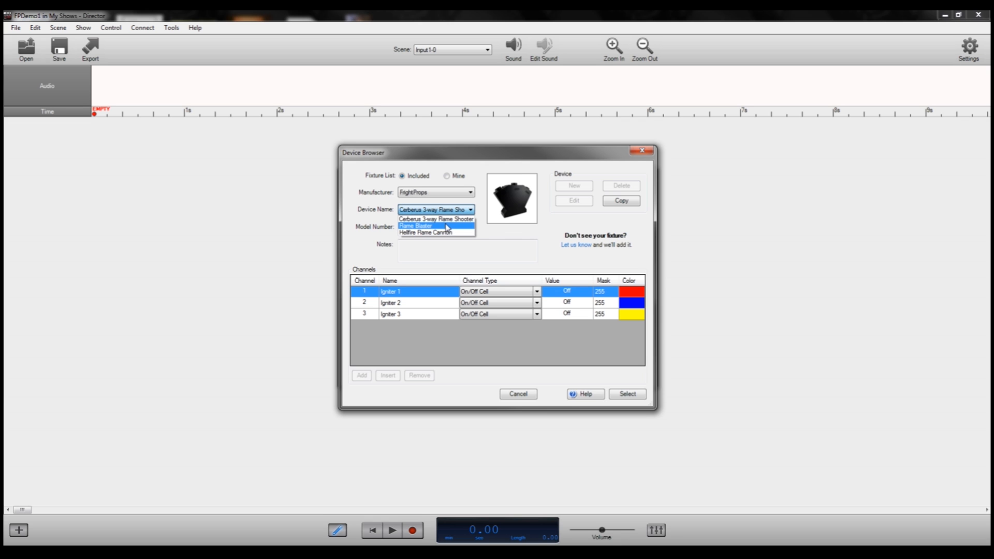
{"action": "left_click", "coordinate": [436, 210]}
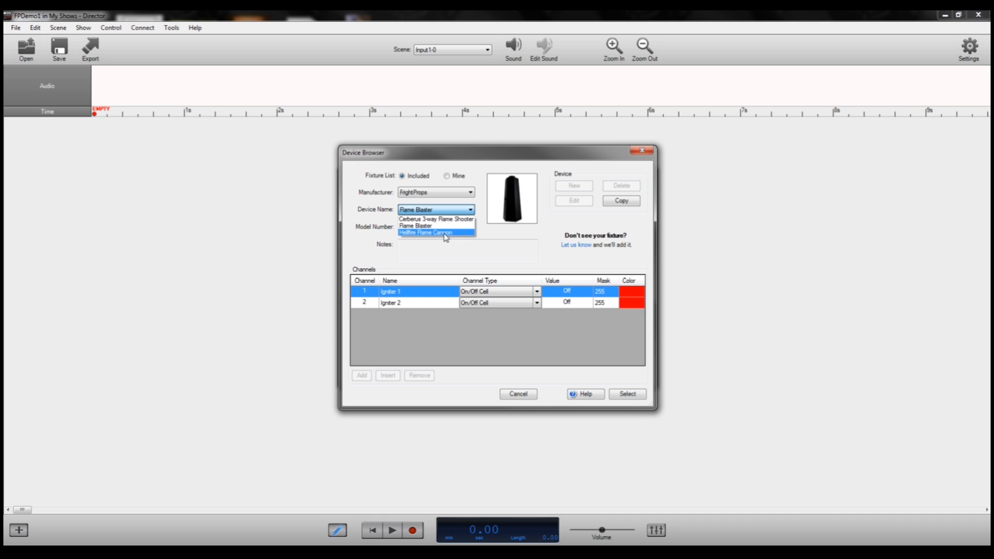
{"action": "left_click", "coordinate": [434, 232]}
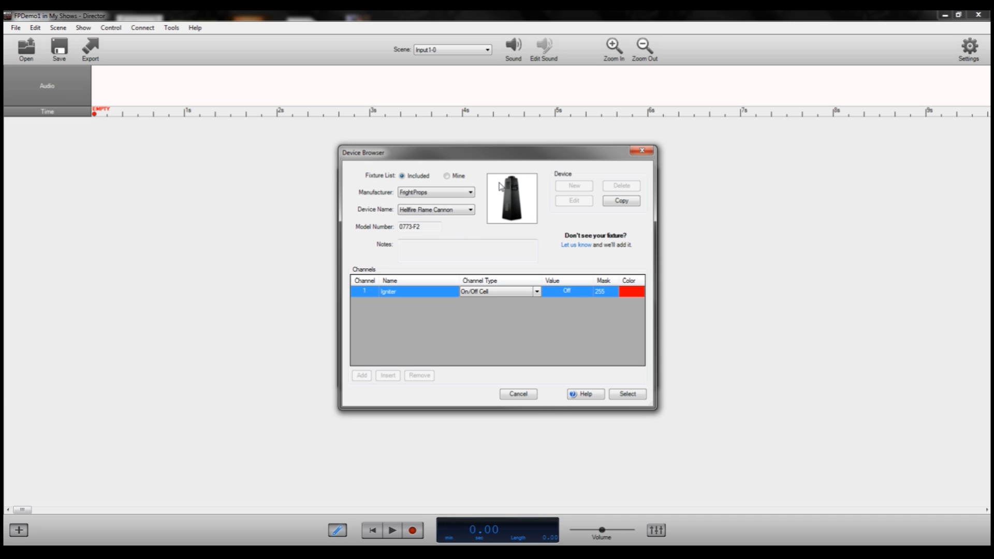
{"action": "mouse_move", "coordinate": [461, 206]}
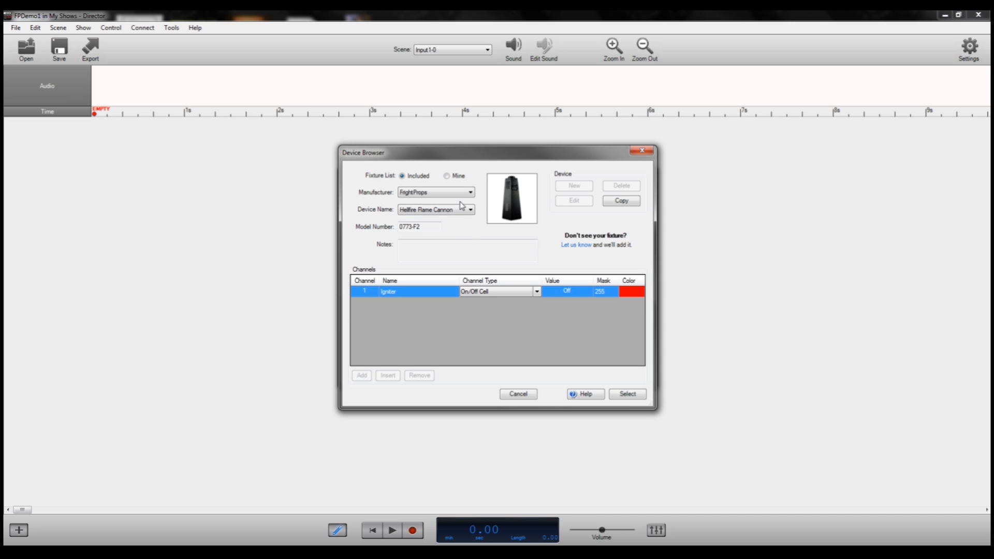
{"action": "left_click", "coordinate": [470, 210]}
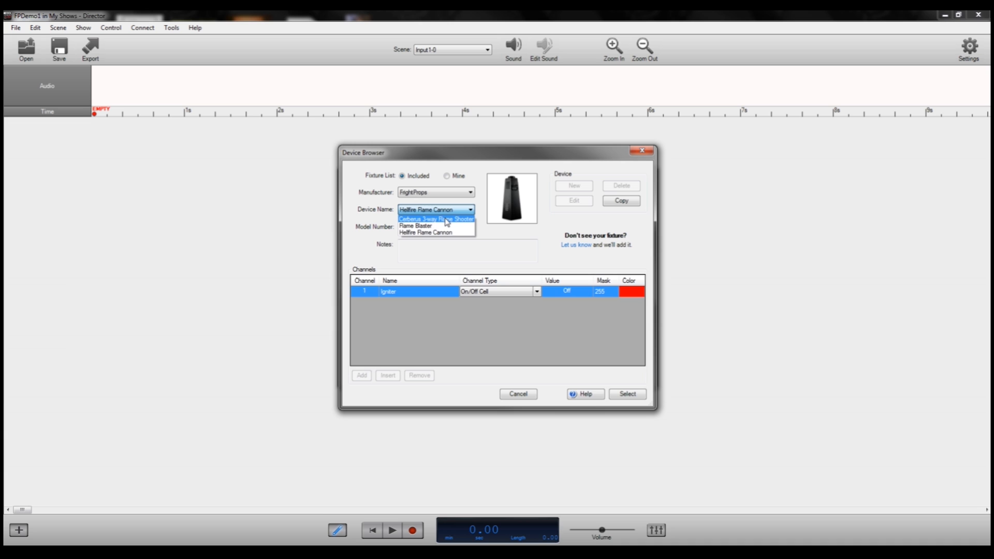
{"action": "left_click", "coordinate": [436, 218]}
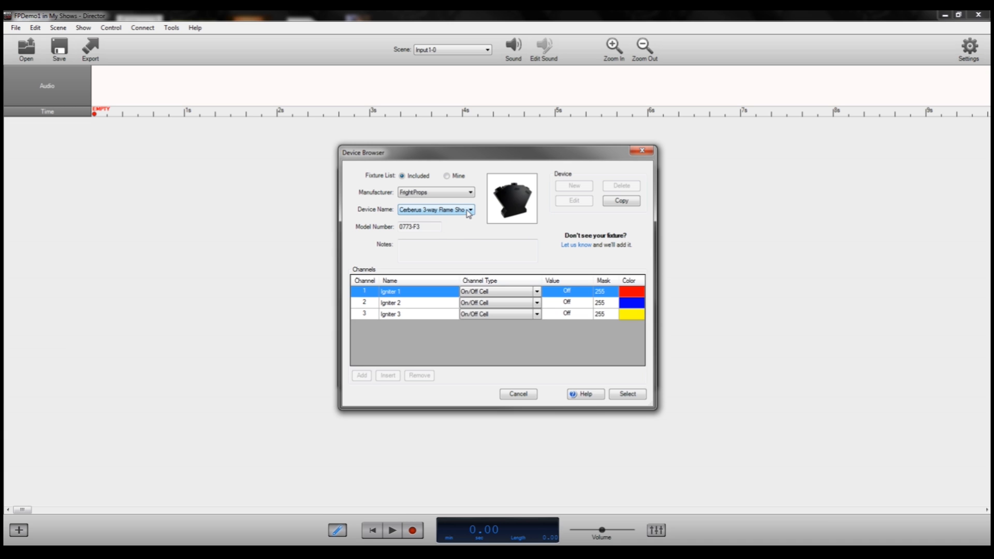
{"action": "left_click", "coordinate": [435, 209]}
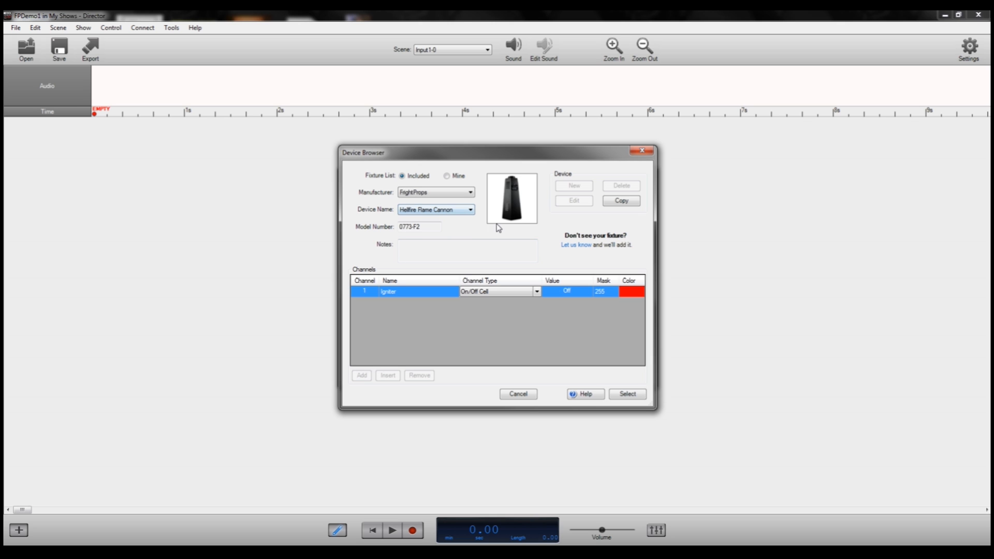
Settle on the FrightProps Flame Blaster (2 channels) and select it as the fixture
{"action": "left_click", "coordinate": [435, 209]}
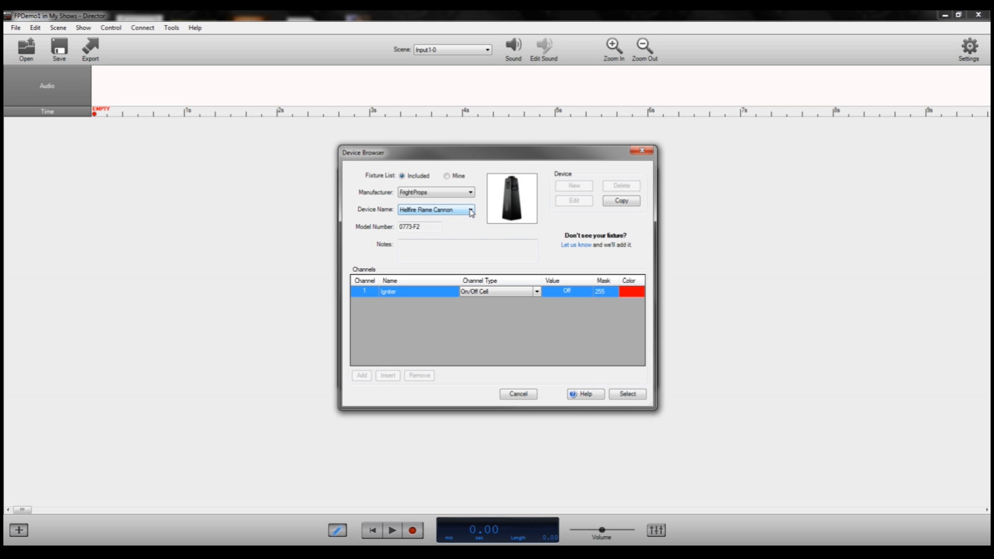
{"action": "left_click", "coordinate": [471, 209]}
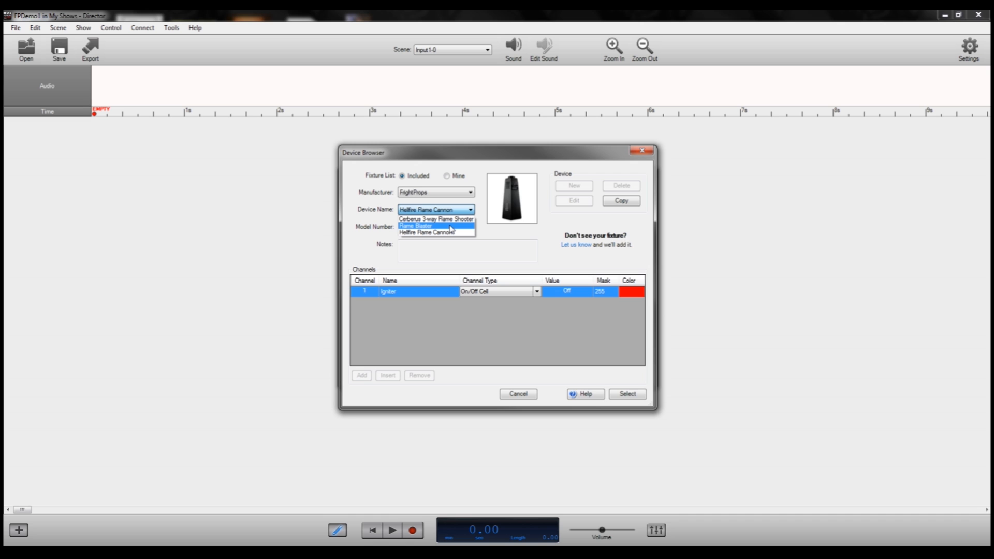
{"action": "left_click", "coordinate": [417, 226]}
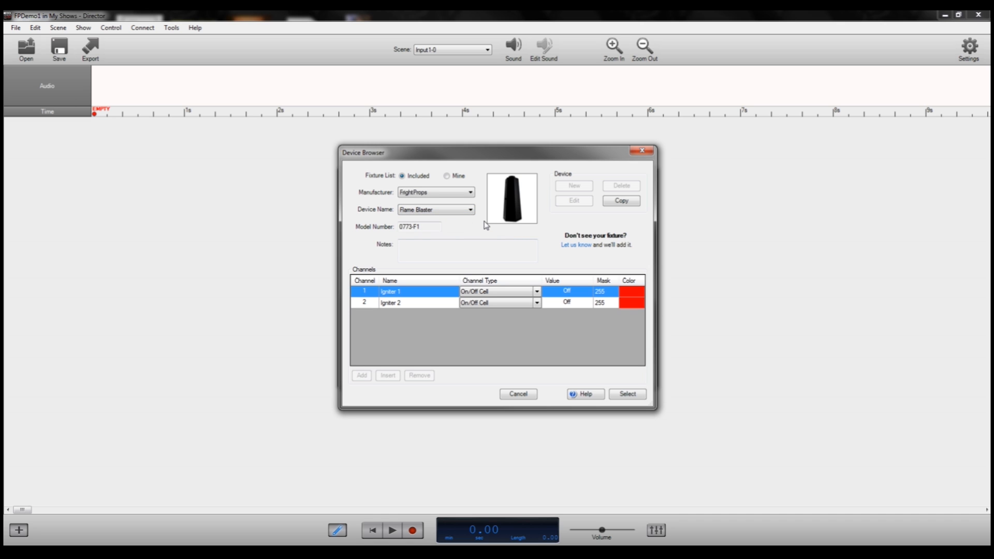
{"action": "left_click", "coordinate": [435, 210]}
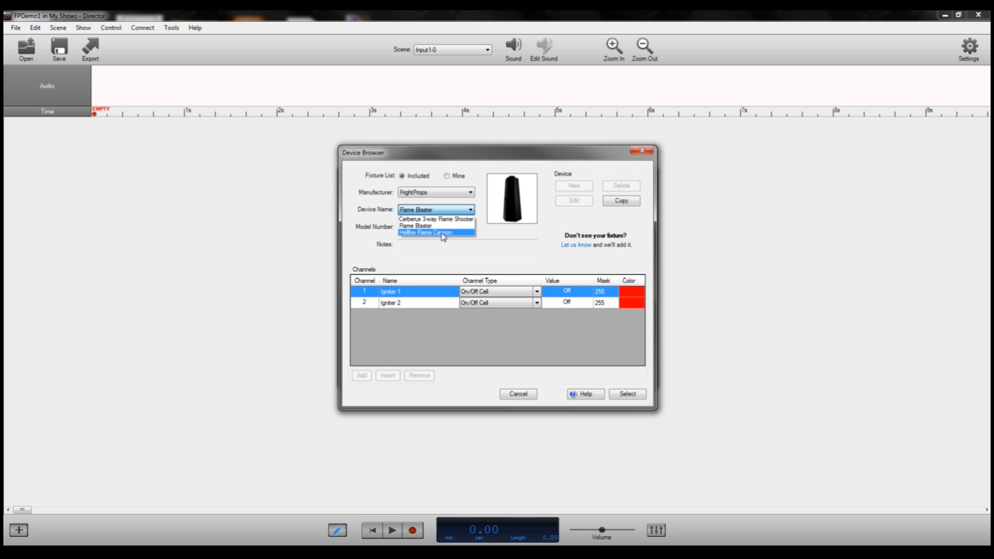
{"action": "left_click", "coordinate": [424, 232]}
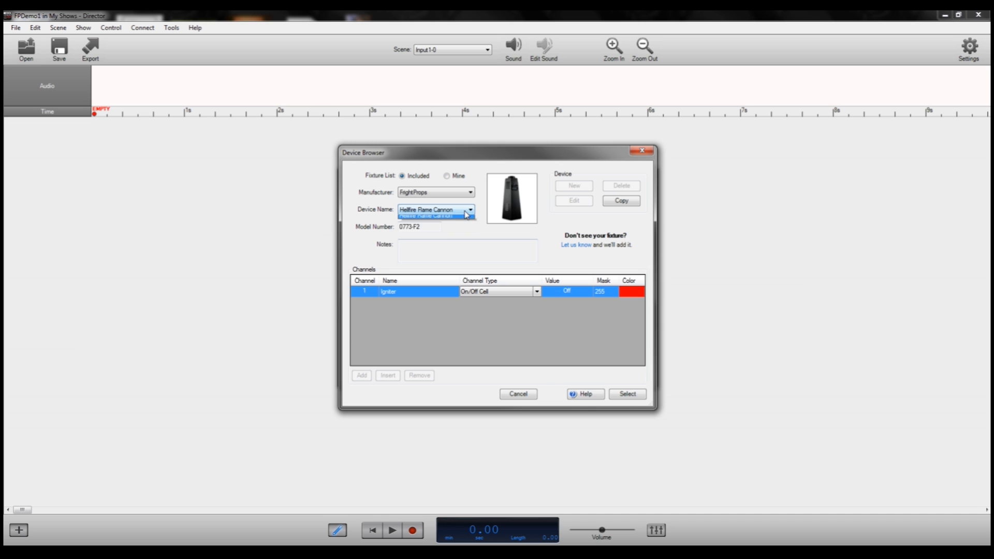
{"action": "left_click", "coordinate": [431, 216]}
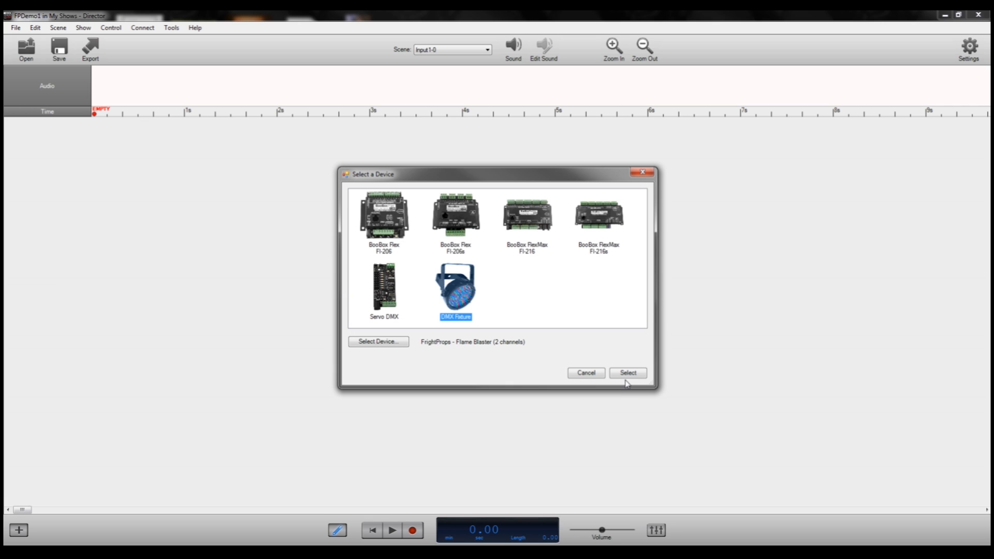
Confirm the Flame Blaster DMX fixture so Igniter 1 and Igniter 2 tracks appear
{"action": "left_click", "coordinate": [627, 373]}
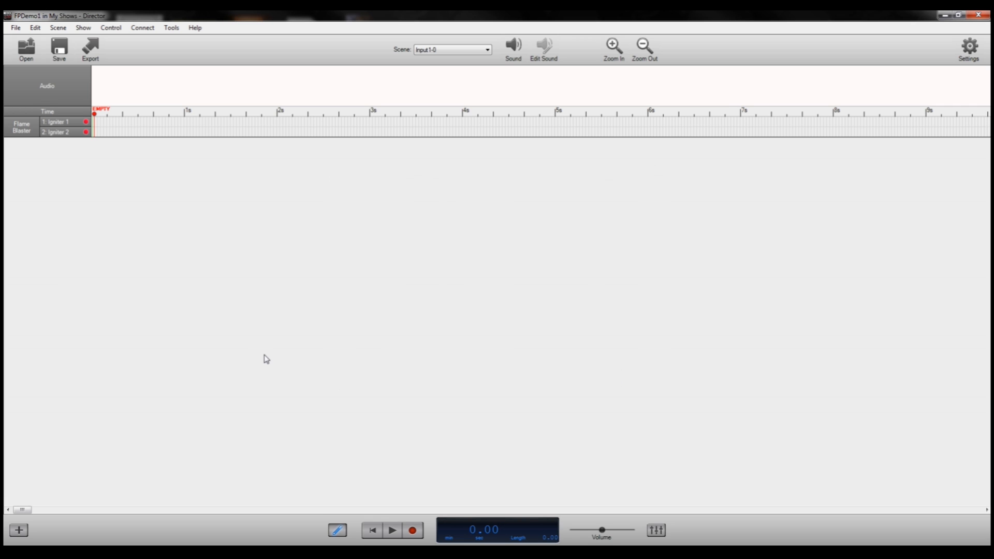
{"action": "mouse_move", "coordinate": [293, 195]}
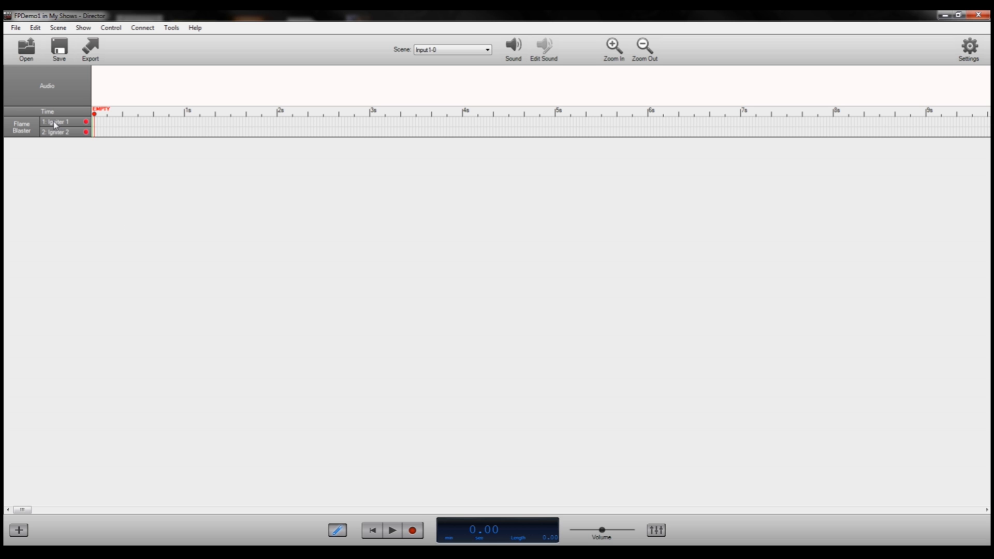
{"action": "mouse_move", "coordinate": [85, 134]}
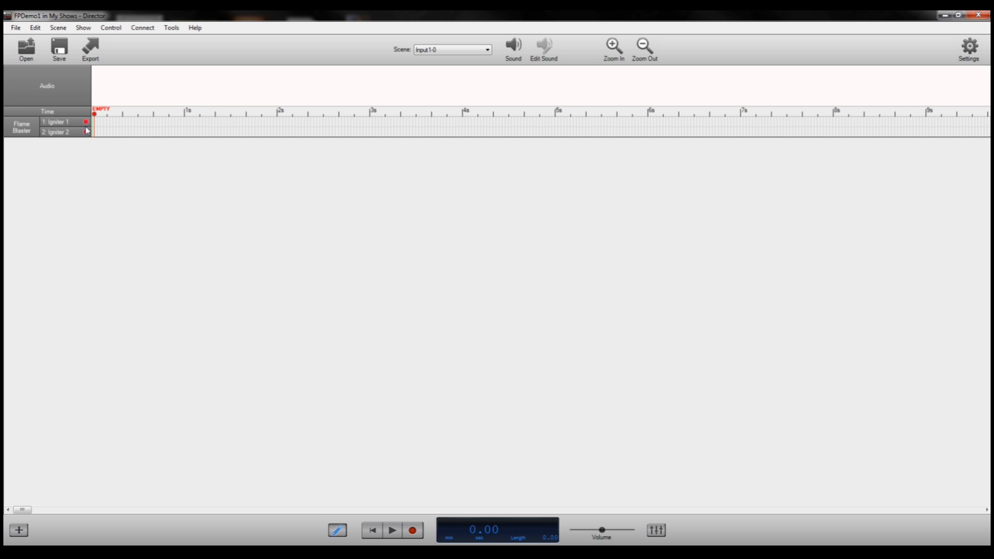
{"action": "left_click", "coordinate": [86, 122]}
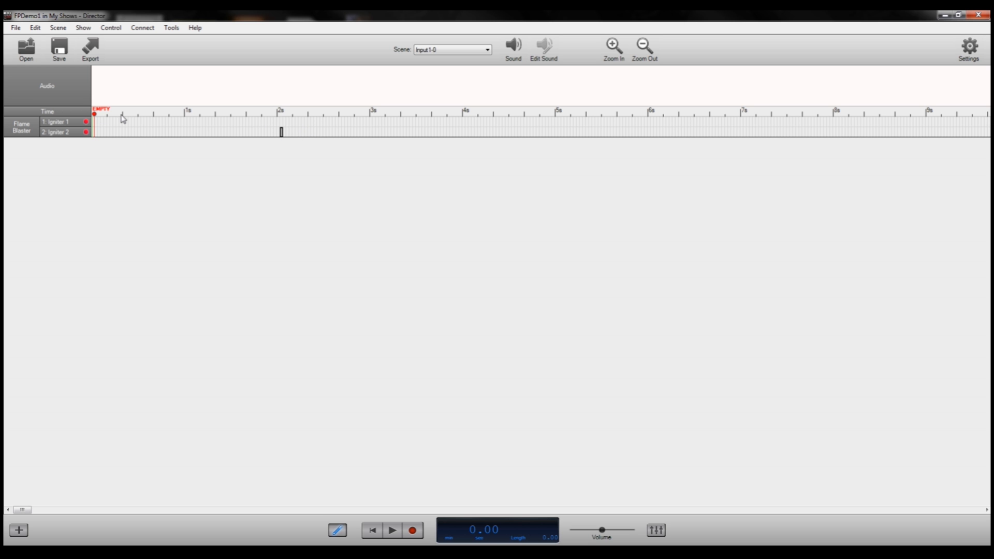
{"action": "mouse_move", "coordinate": [185, 180]}
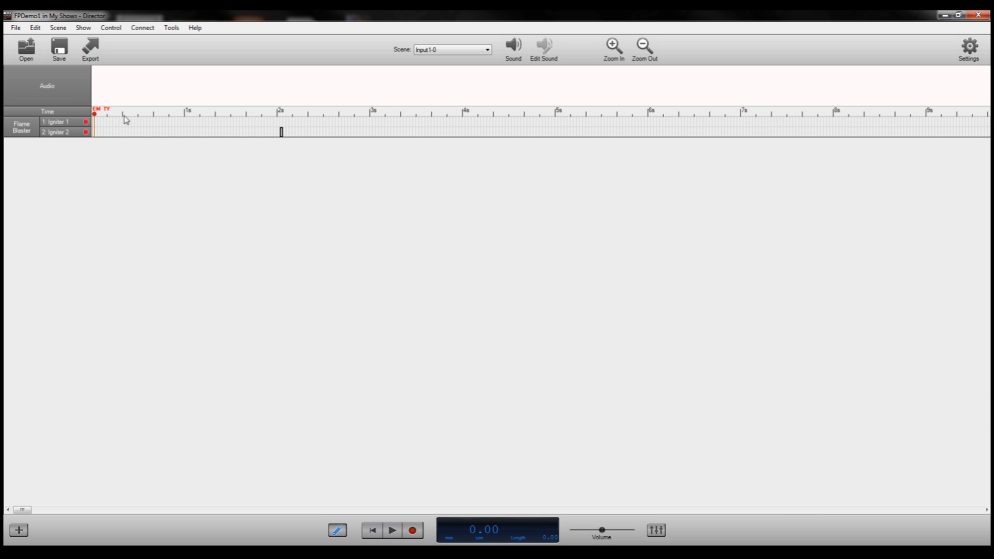
{"action": "mouse_move", "coordinate": [363, 122]}
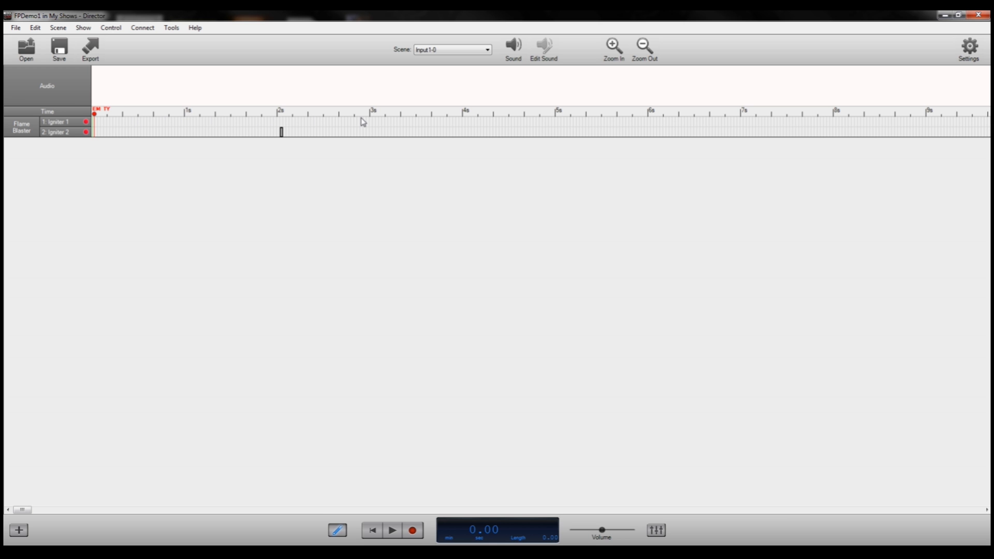
{"action": "mouse_move", "coordinate": [293, 131]}
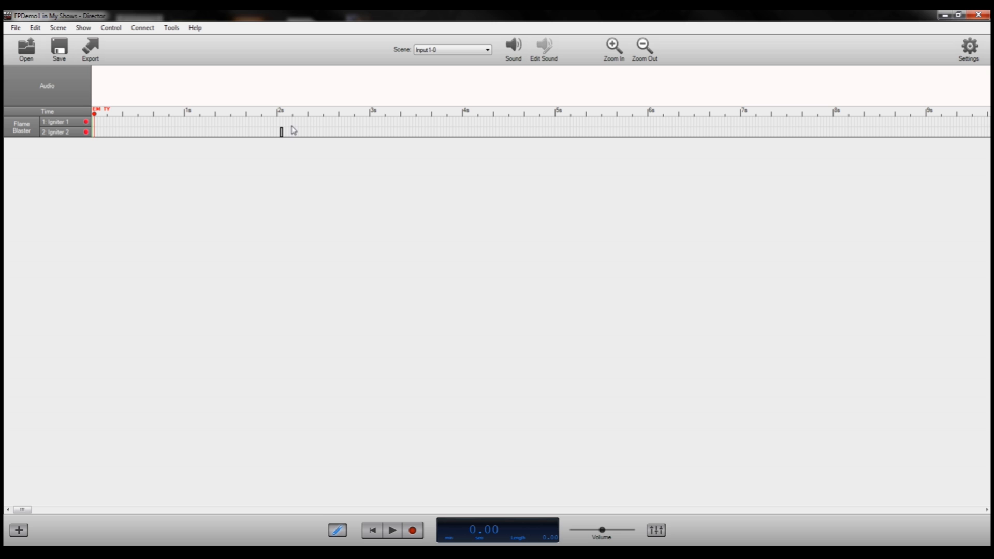
{"action": "mouse_move", "coordinate": [199, 129]}
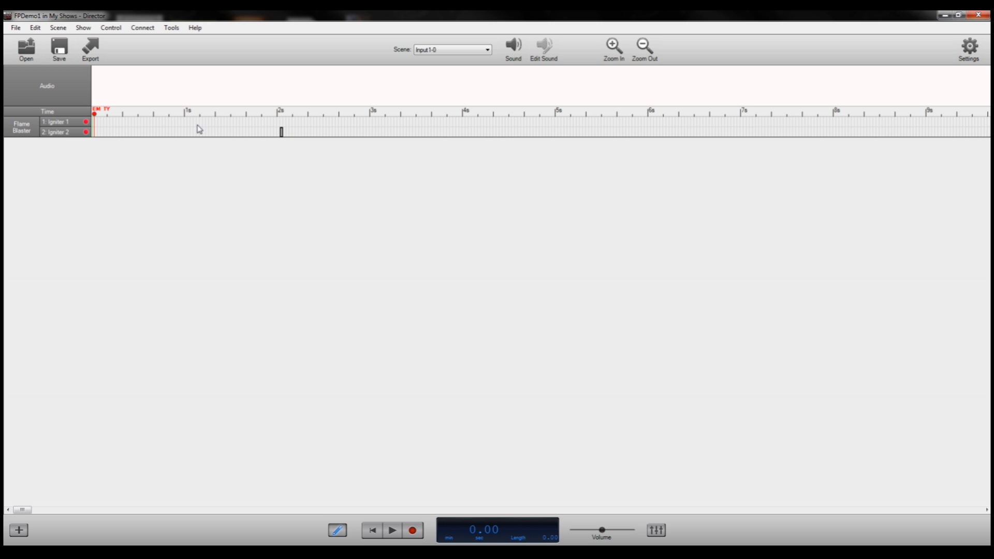
{"action": "mouse_move", "coordinate": [209, 128]}
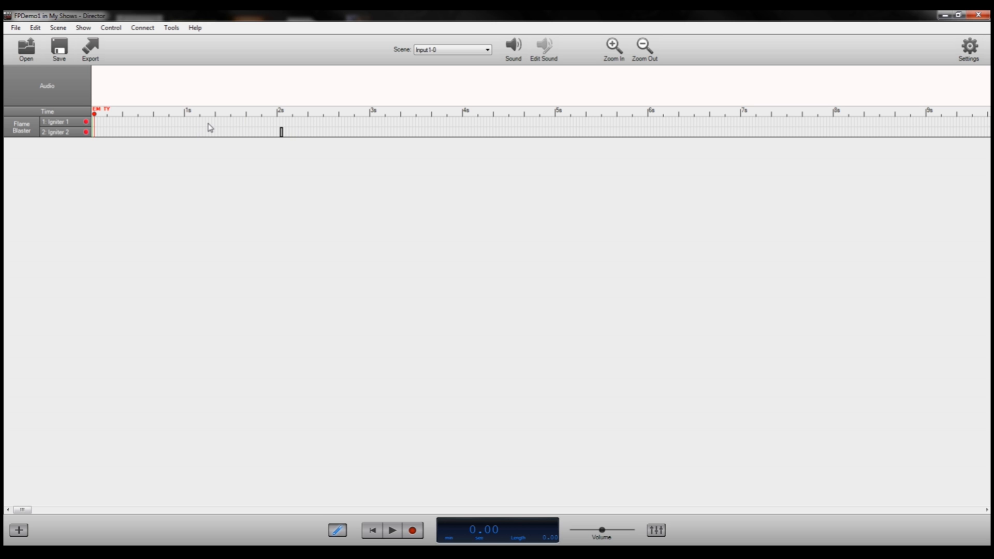
Extend the show length to about 3.10 seconds with the end marker
{"action": "left_click_drag", "start_coordinate": [94, 127], "coordinate": [203, 127]}
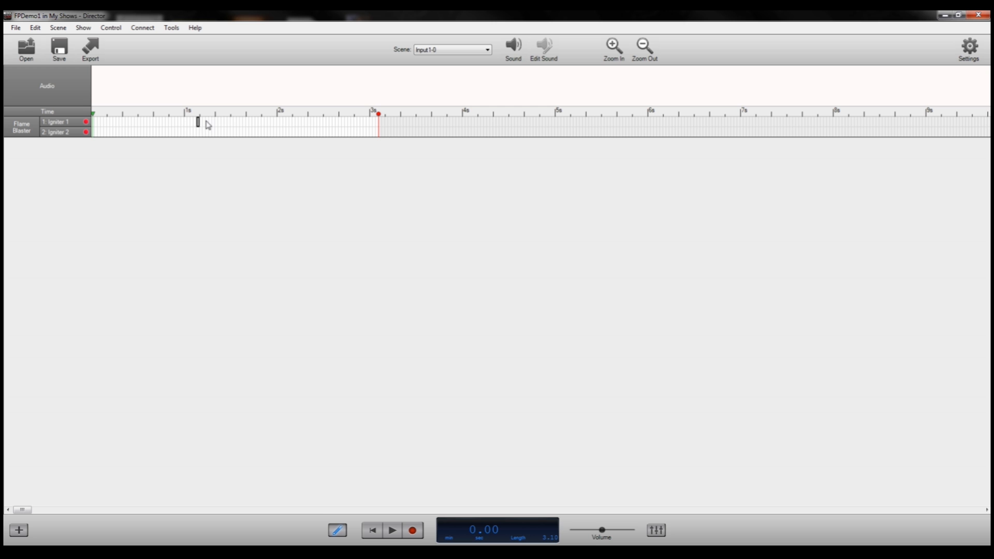
{"action": "mouse_move", "coordinate": [105, 140]}
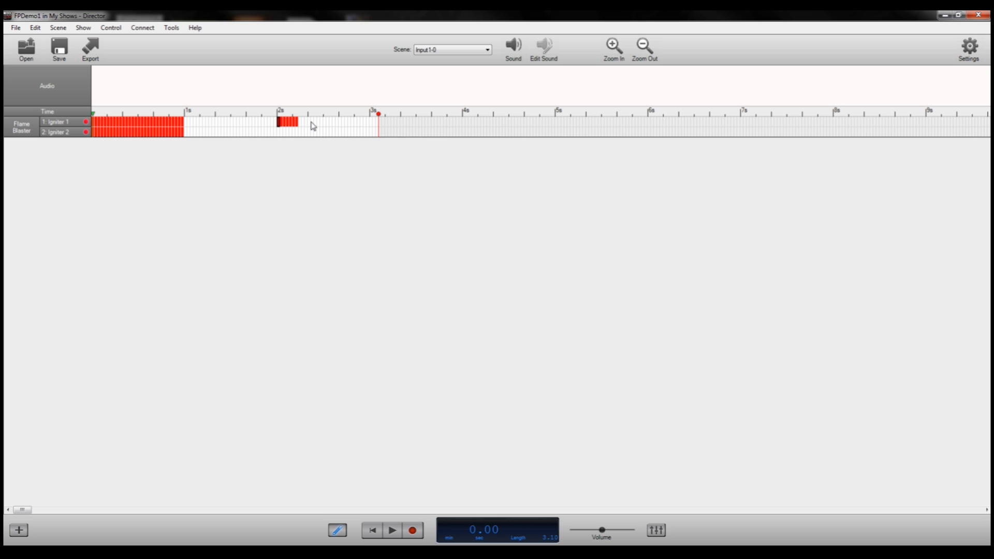
Paint igniter bursts from 2 to 3 seconds and a short pulse just after 5 seconds
{"action": "left_click_drag", "start_coordinate": [295, 122], "coordinate": [371, 122]}
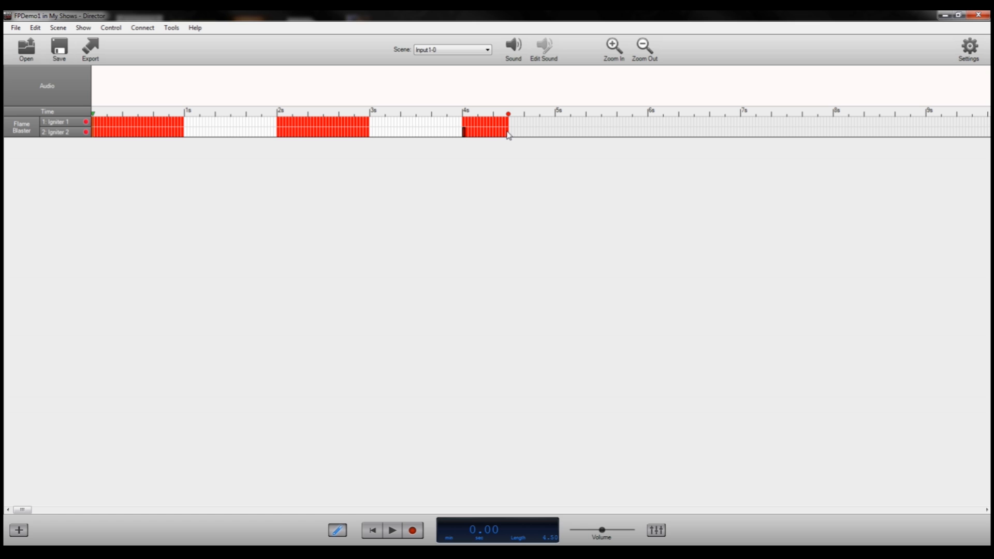
{"action": "mouse_move", "coordinate": [557, 124]}
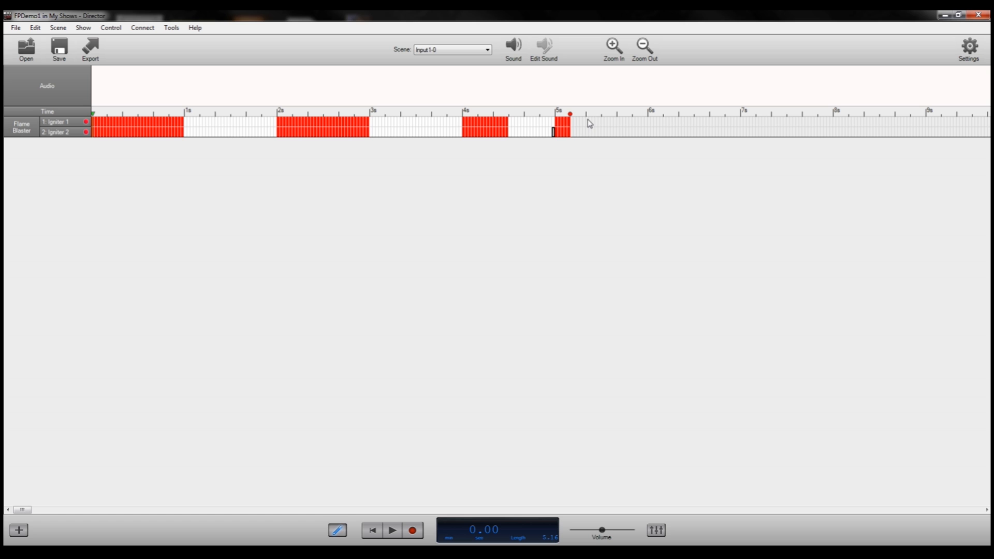
{"action": "left_click_drag", "start_coordinate": [570, 114], "coordinate": [601, 114]}
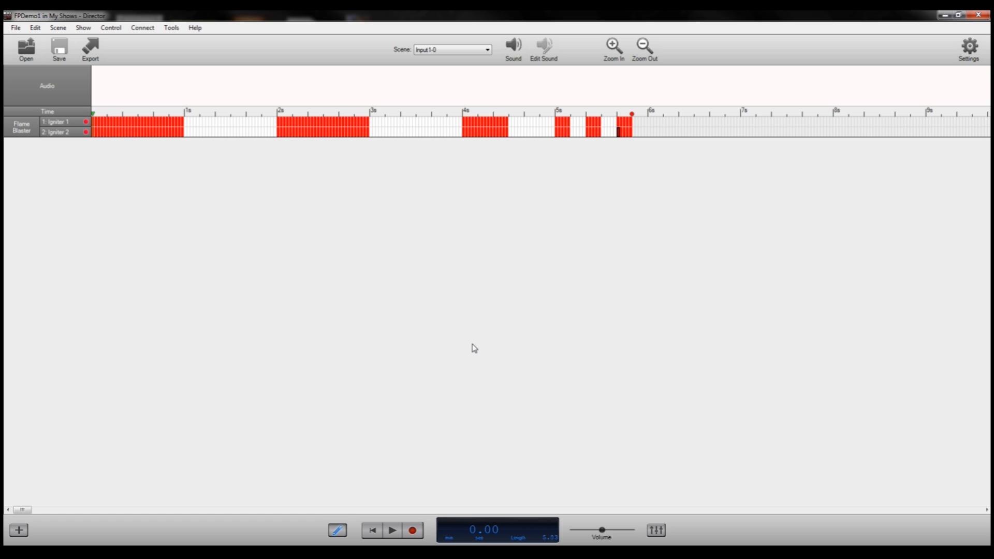
{"action": "mouse_move", "coordinate": [347, 213]}
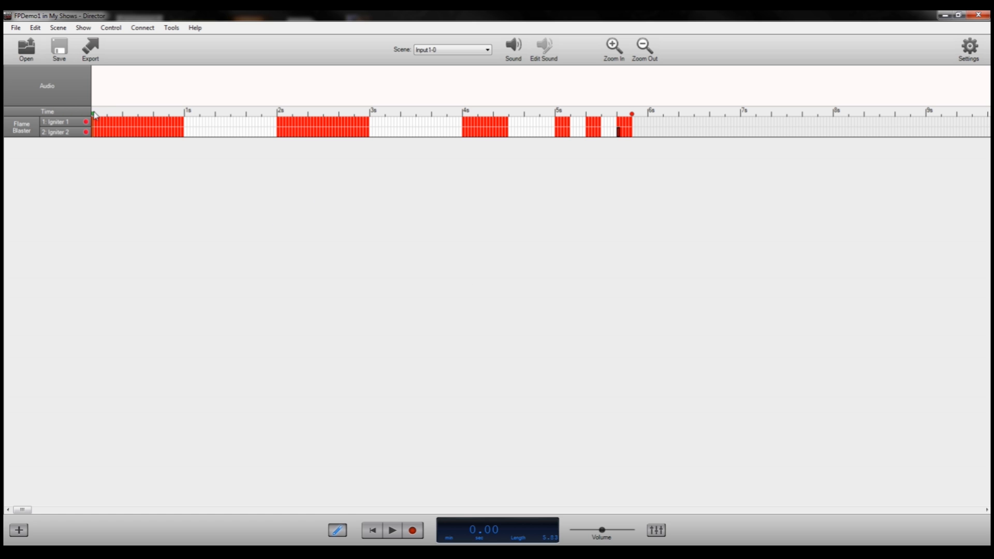
{"action": "mouse_move", "coordinate": [407, 204]}
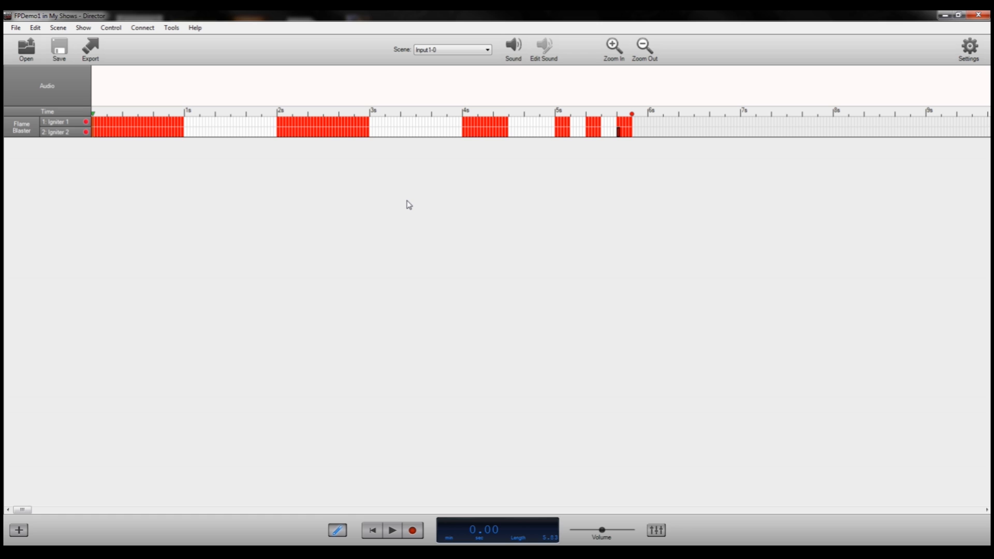
{"action": "mouse_move", "coordinate": [90, 49]}
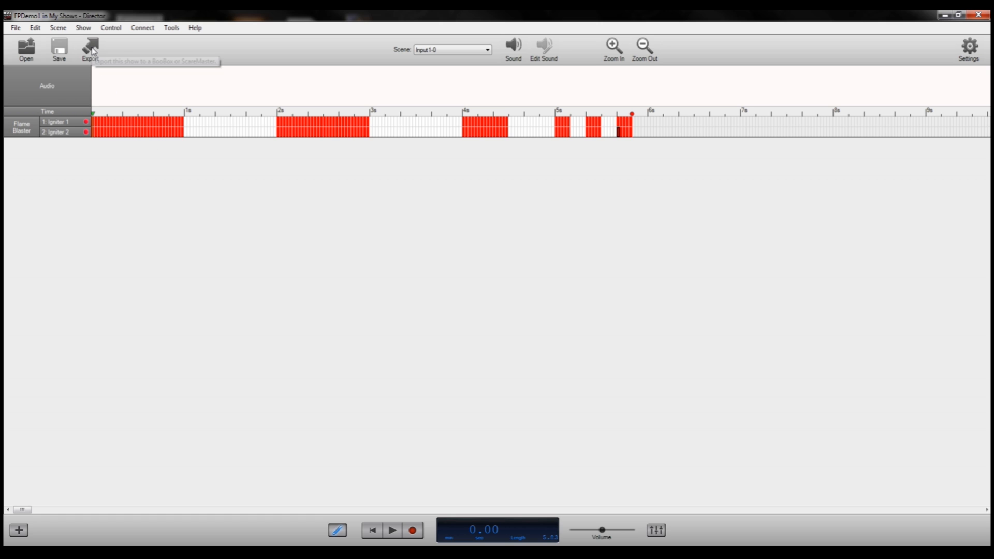
Export FPDemo1 to the Controller SD Card on drive D:, loading into Internal Memory
{"action": "left_click", "coordinate": [89, 50]}
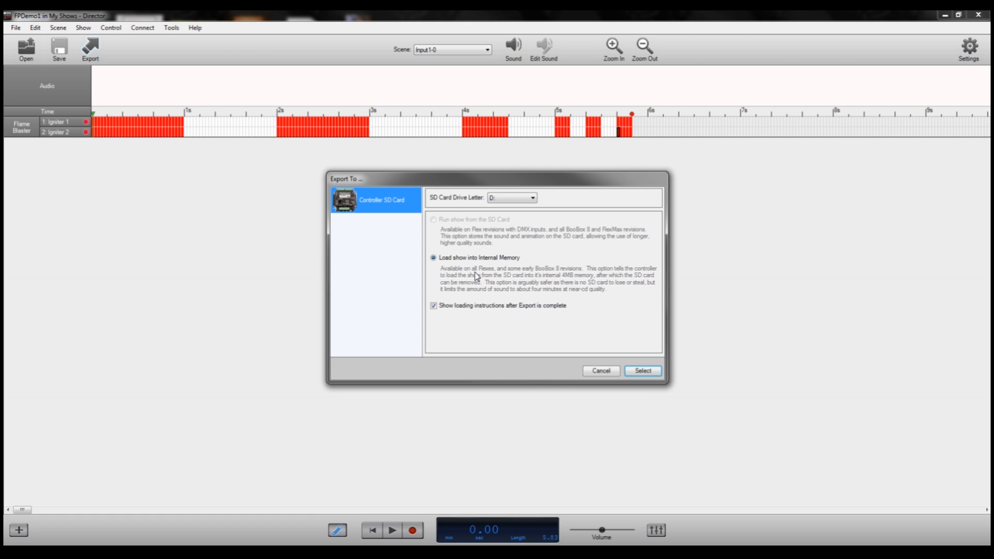
{"action": "mouse_move", "coordinate": [515, 303]}
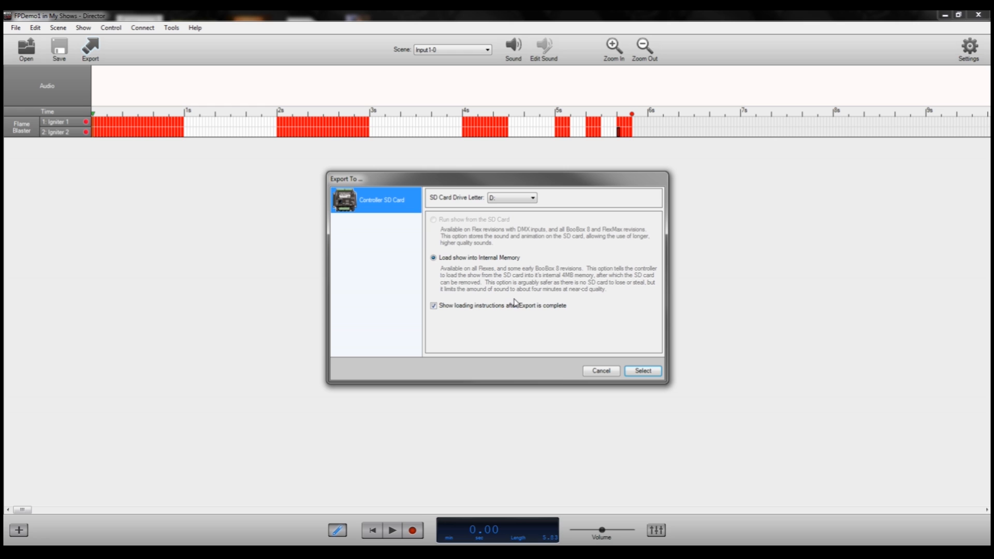
{"action": "mouse_move", "coordinate": [444, 193]}
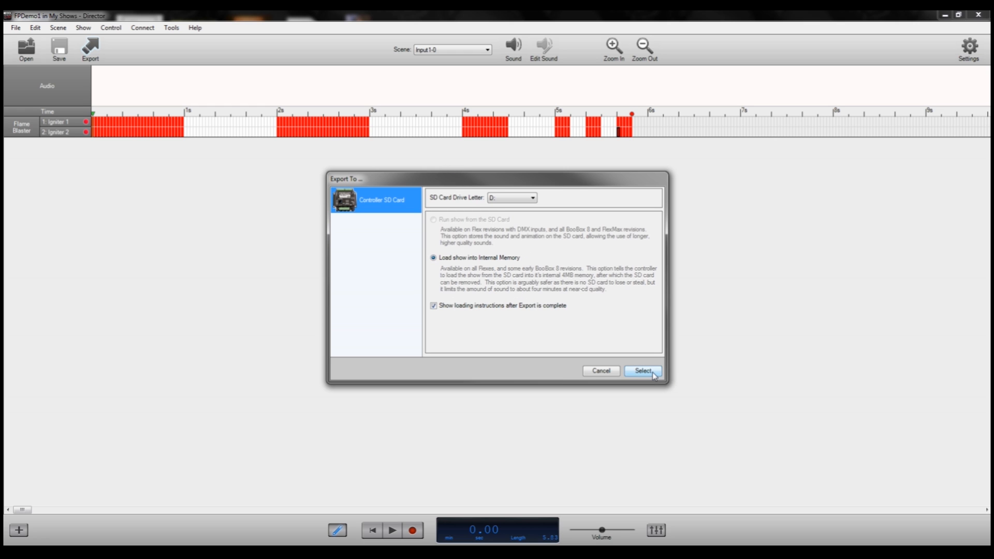
{"action": "left_click", "coordinate": [642, 370]}
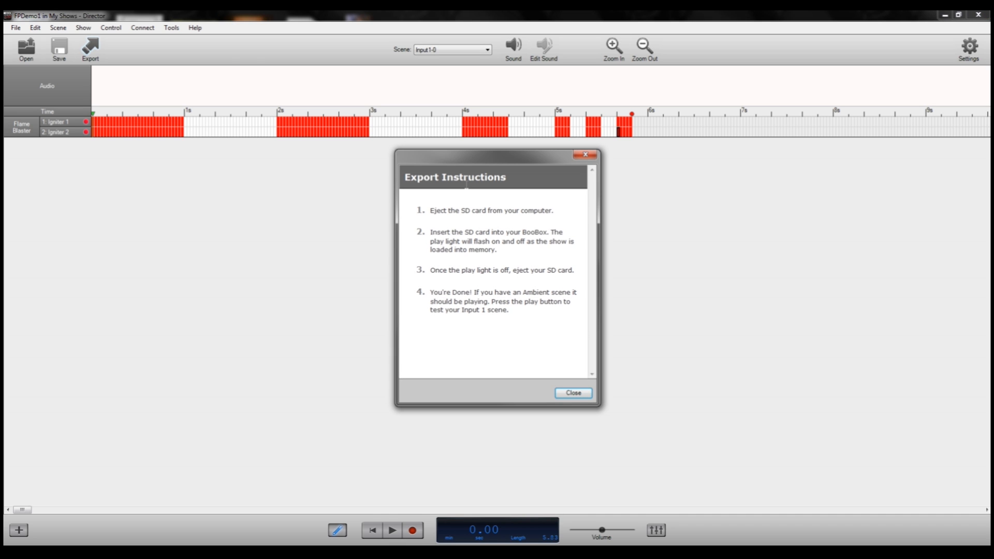
{"action": "mouse_move", "coordinate": [471, 207]}
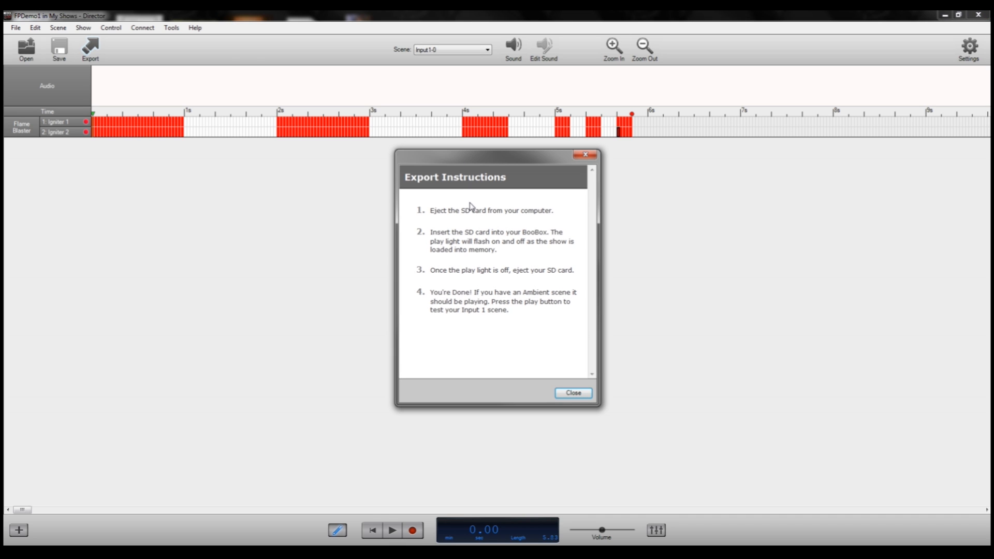
{"action": "mouse_move", "coordinate": [480, 211]}
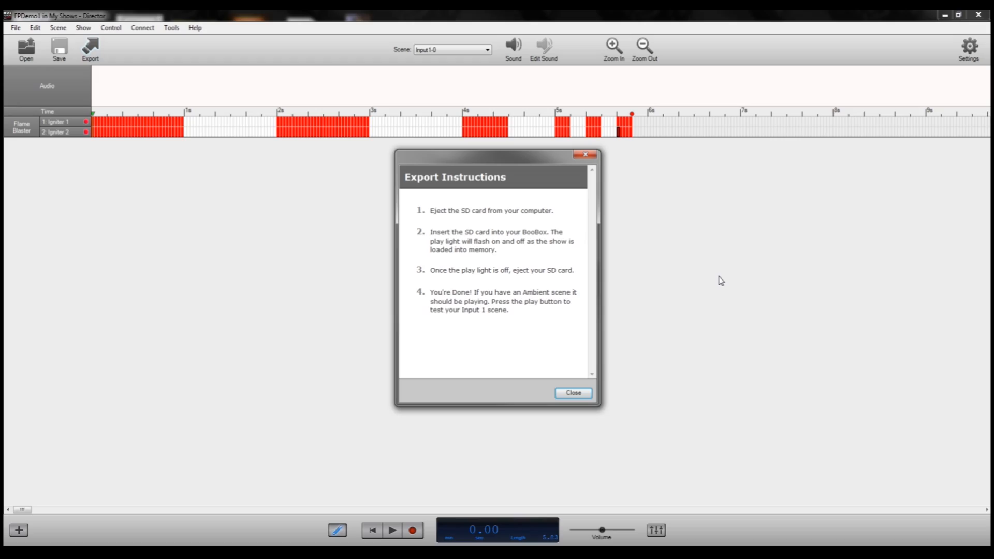
Close the Export Instructions dialog
{"action": "left_click", "coordinate": [573, 392]}
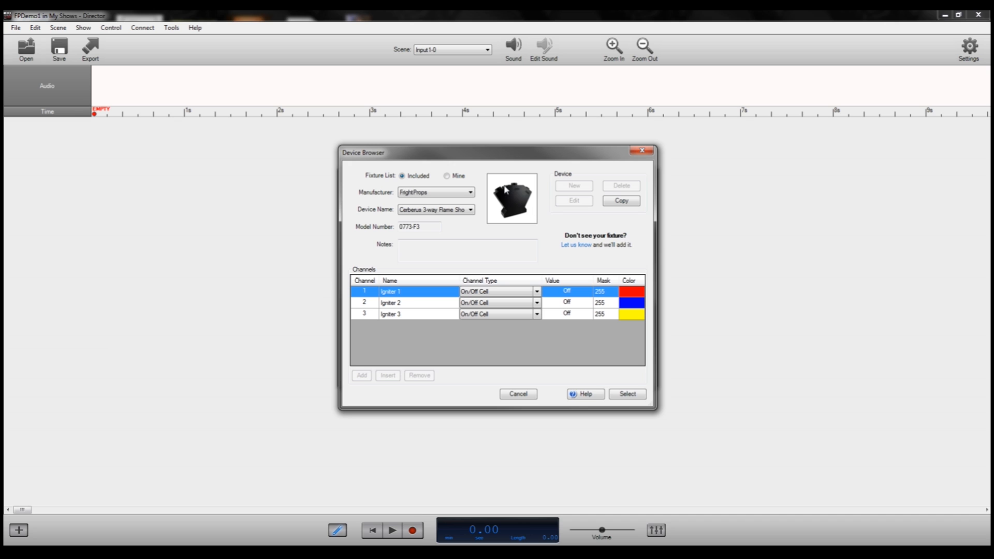
{"action": "mouse_move", "coordinate": [477, 205]}
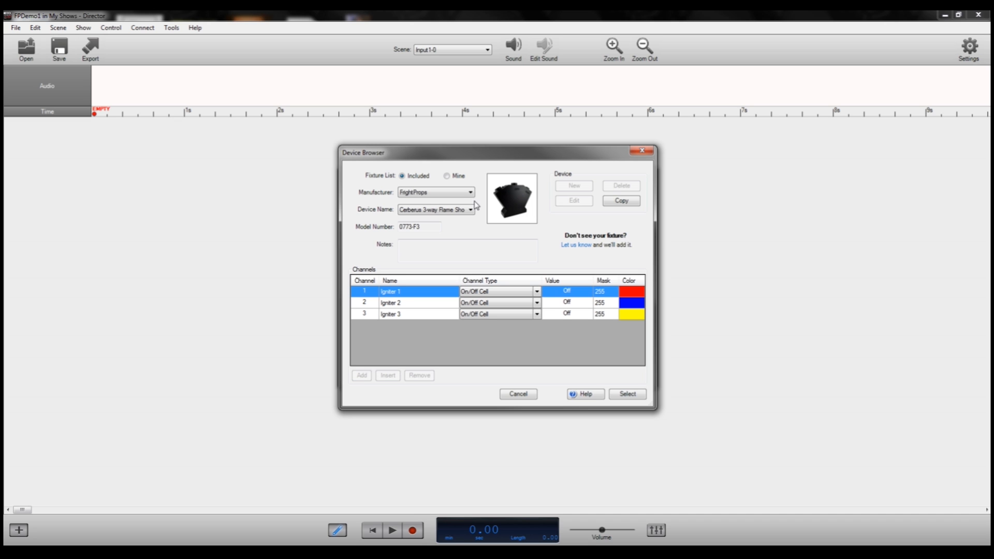
{"action": "mouse_move", "coordinate": [524, 221]}
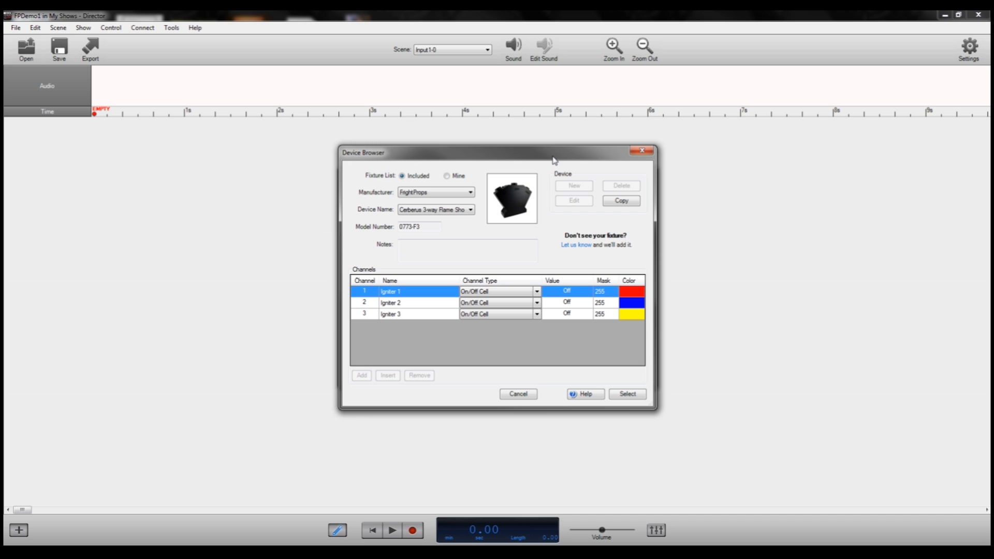
{"action": "mouse_move", "coordinate": [508, 208]}
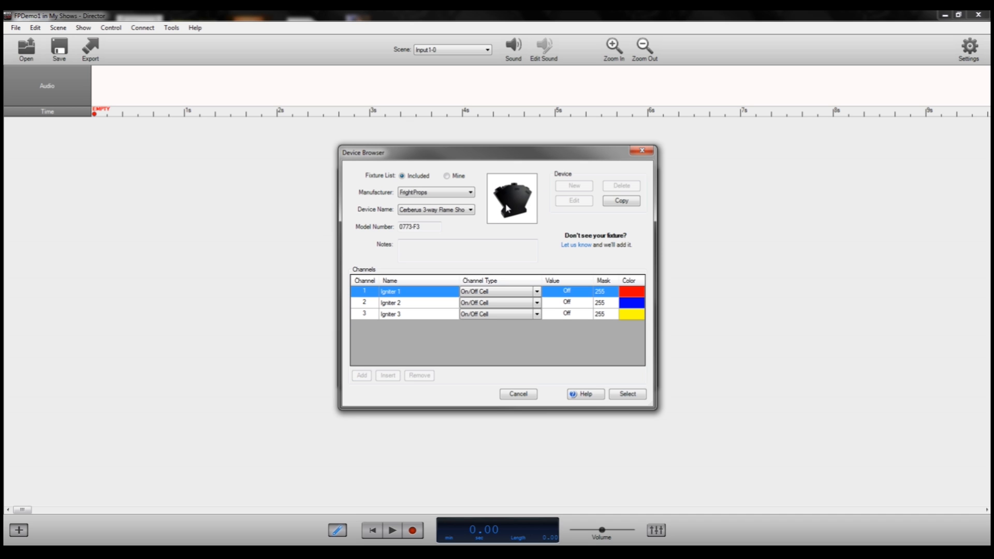
{"action": "mouse_move", "coordinate": [440, 201]}
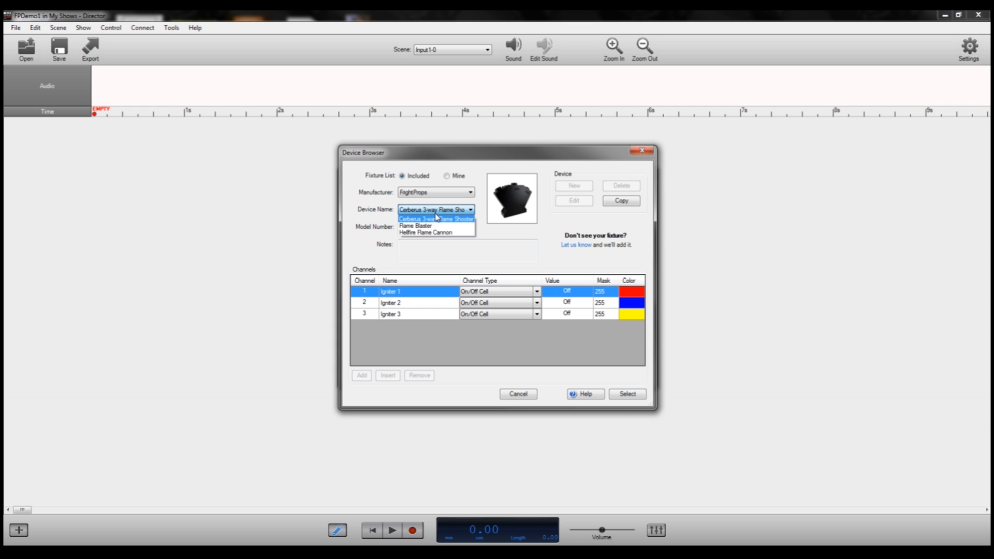
Pick the Cerberus 3-way Flame Shooter and add it, giving Igniter 1–3 tracks
{"action": "left_click", "coordinate": [436, 219]}
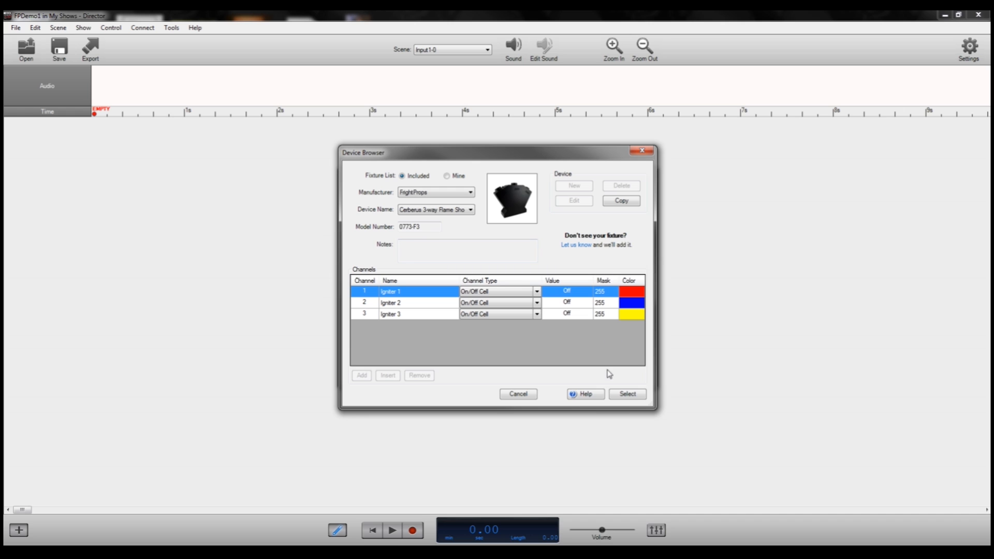
{"action": "mouse_move", "coordinate": [585, 291]}
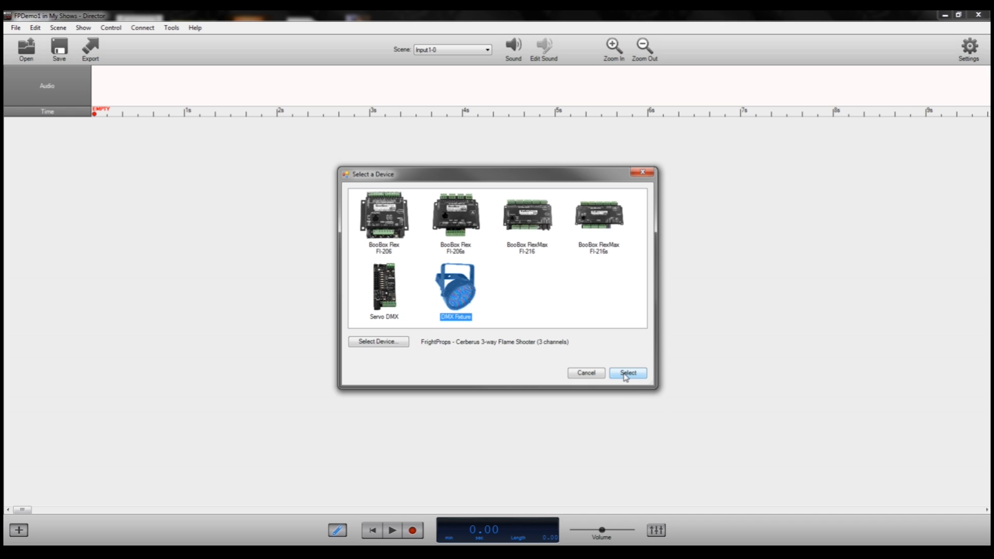
{"action": "left_click", "coordinate": [627, 373]}
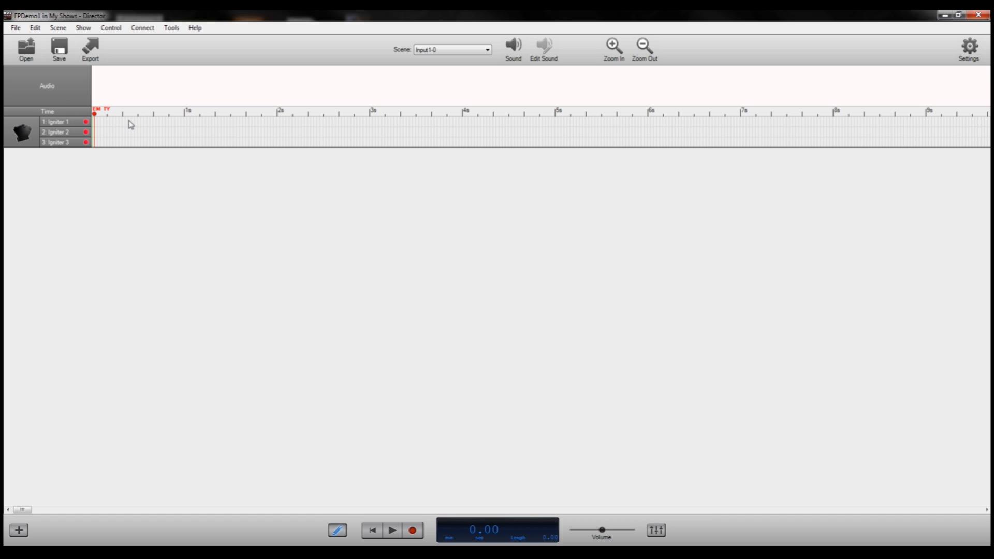
{"action": "mouse_move", "coordinate": [121, 144]}
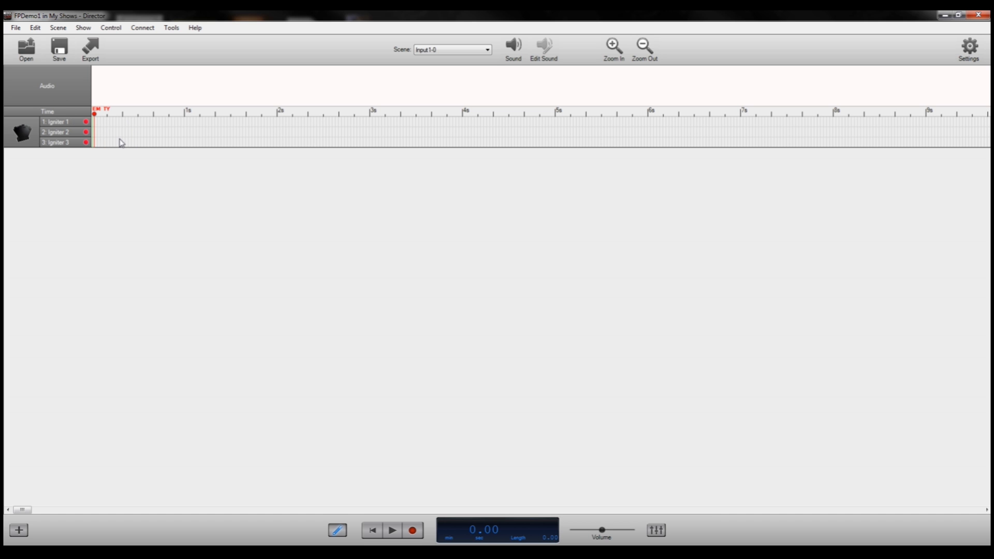
{"action": "mouse_move", "coordinate": [94, 124]}
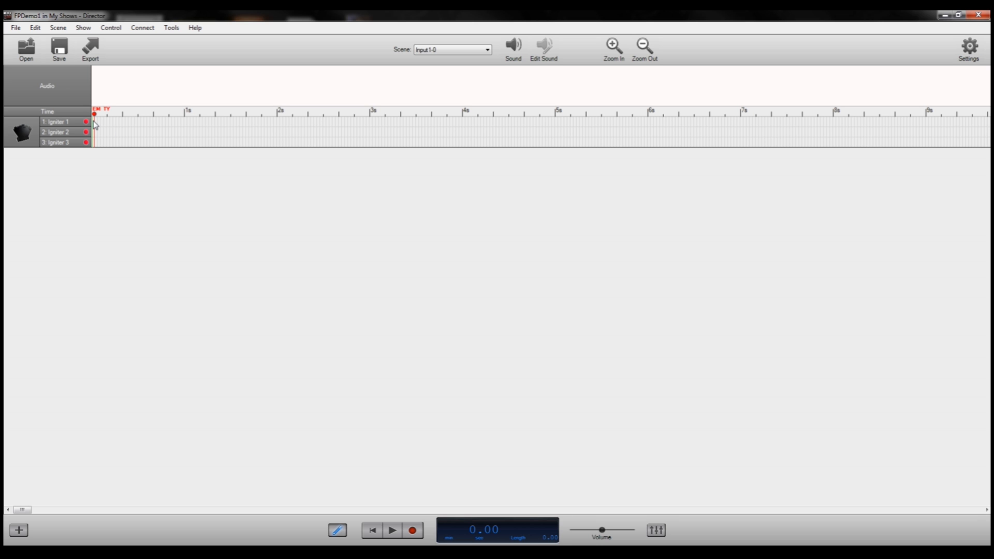
Fire all three igniters for the first second, then add staggered red, blue, yellow bursts
{"action": "left_click_drag", "start_coordinate": [94, 120], "coordinate": [181, 133]}
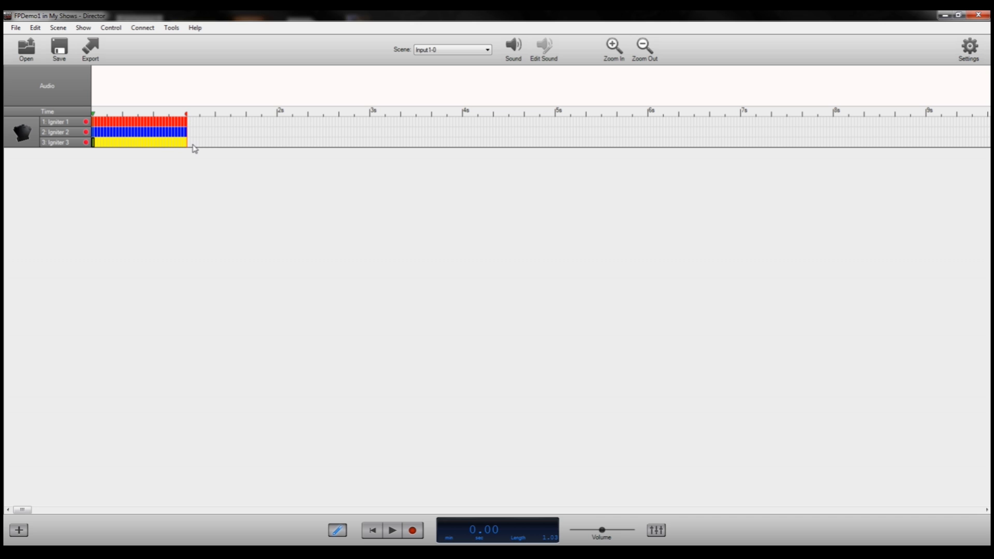
{"action": "mouse_move", "coordinate": [239, 124]}
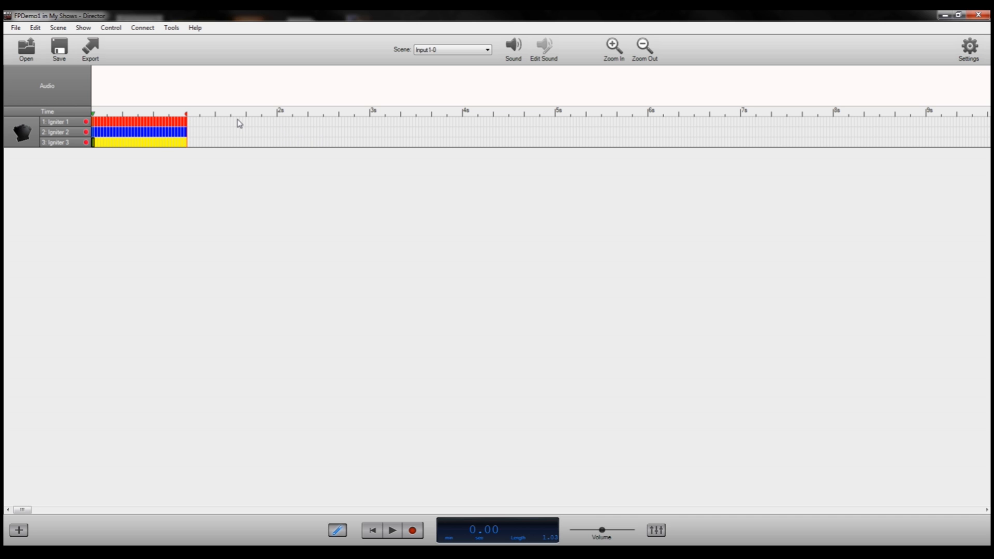
{"action": "left_click_drag", "start_coordinate": [186, 121], "coordinate": [244, 121]}
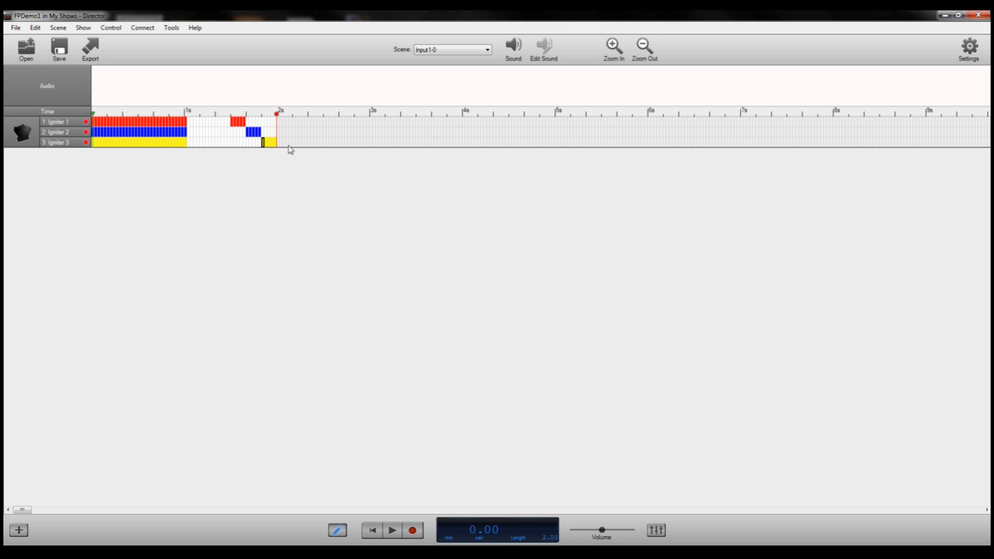
{"action": "left_click_drag", "start_coordinate": [277, 115], "coordinate": [305, 115]}
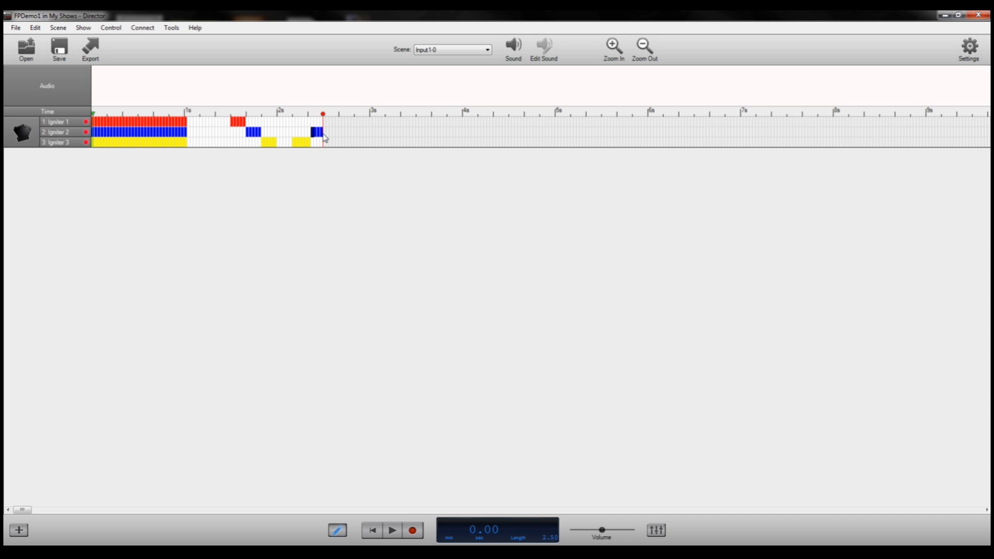
{"action": "left_click_drag", "start_coordinate": [323, 115], "coordinate": [337, 115]}
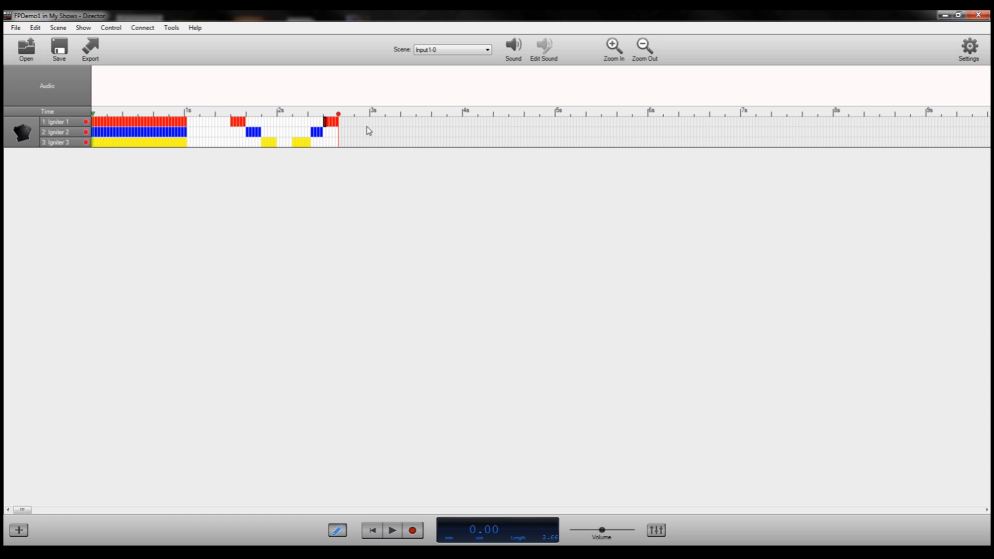
{"action": "mouse_move", "coordinate": [405, 133]}
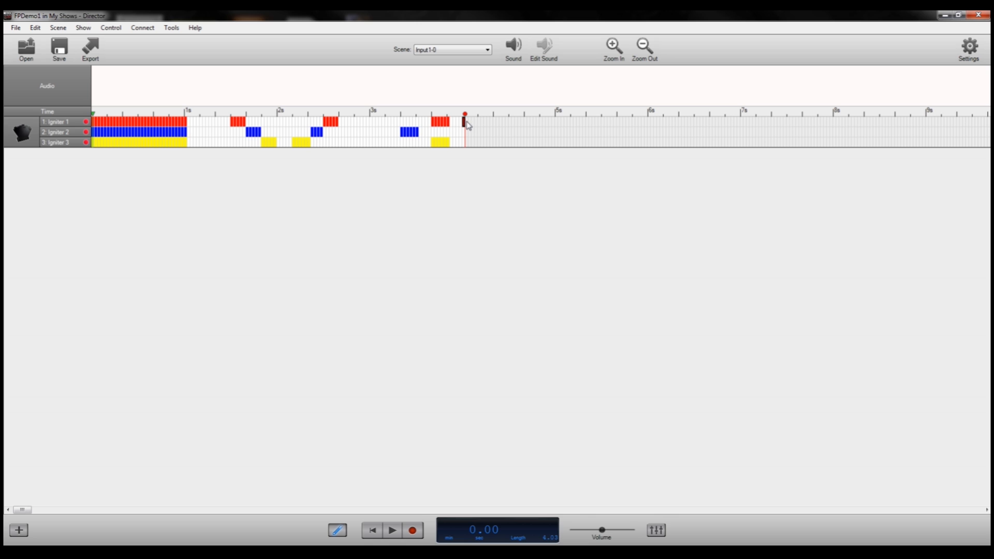
Fire Igniters 1, 2 and 3 together from 4 to 5 seconds
{"action": "left_click_drag", "start_coordinate": [465, 121], "coordinate": [554, 122]}
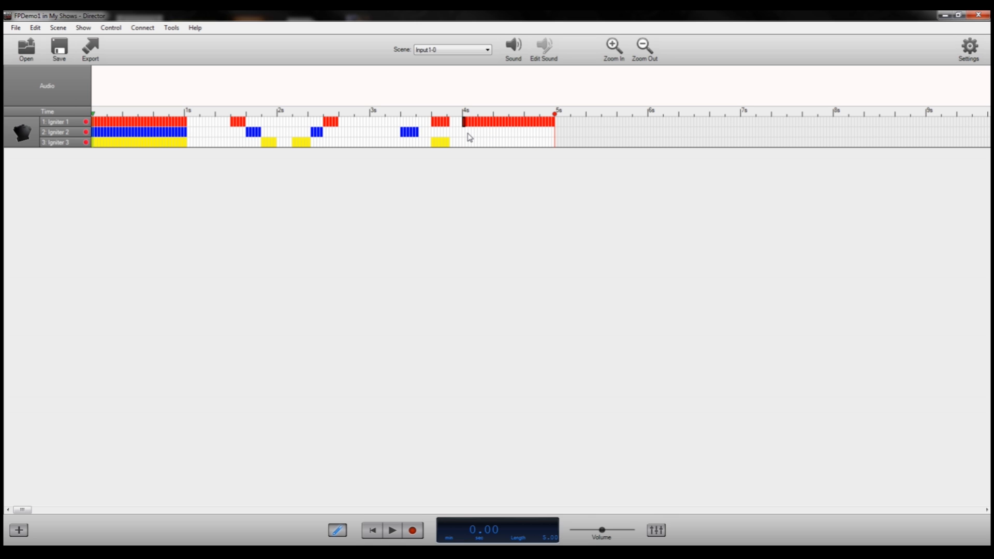
{"action": "left_click_drag", "start_coordinate": [463, 132], "coordinate": [551, 132]}
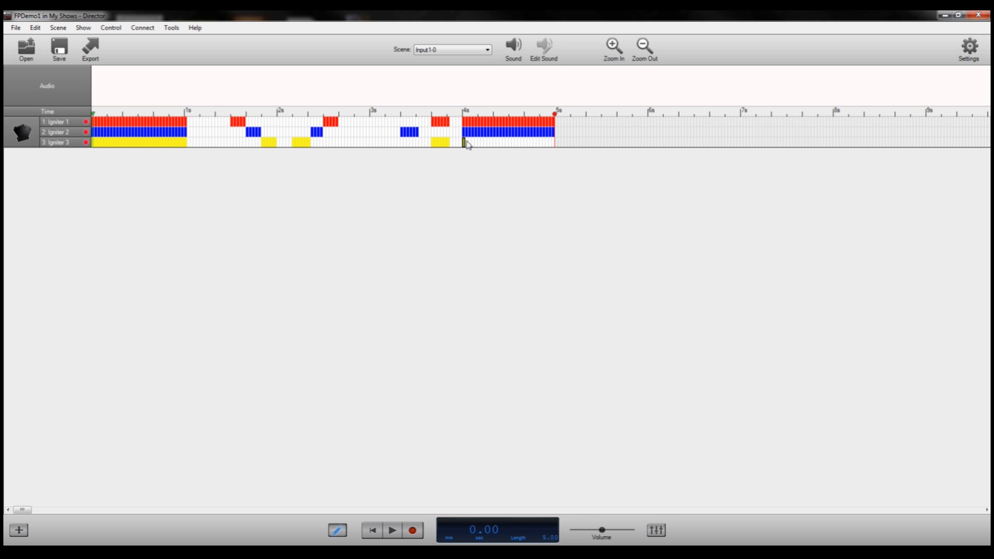
{"action": "left_click_drag", "start_coordinate": [464, 142], "coordinate": [553, 142]}
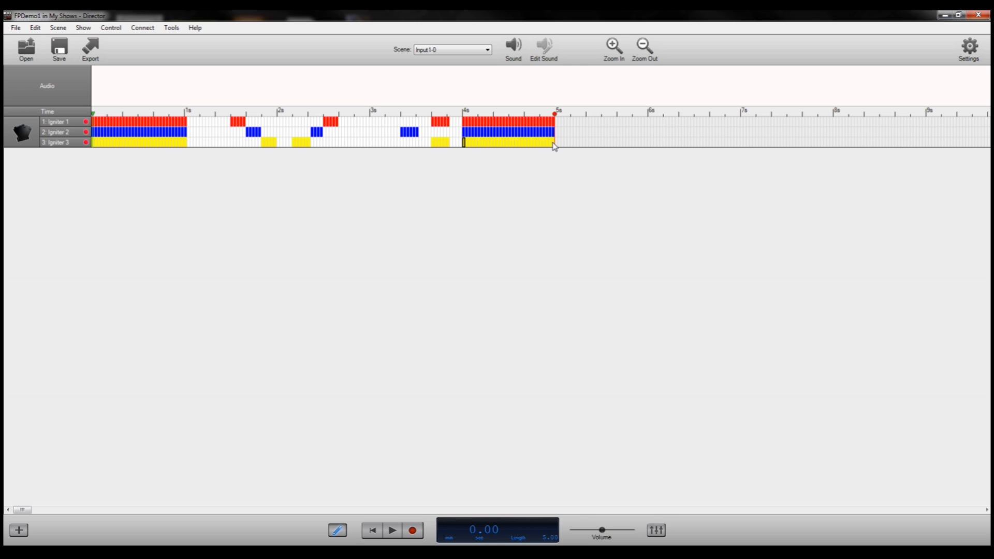
{"action": "mouse_move", "coordinate": [352, 135]}
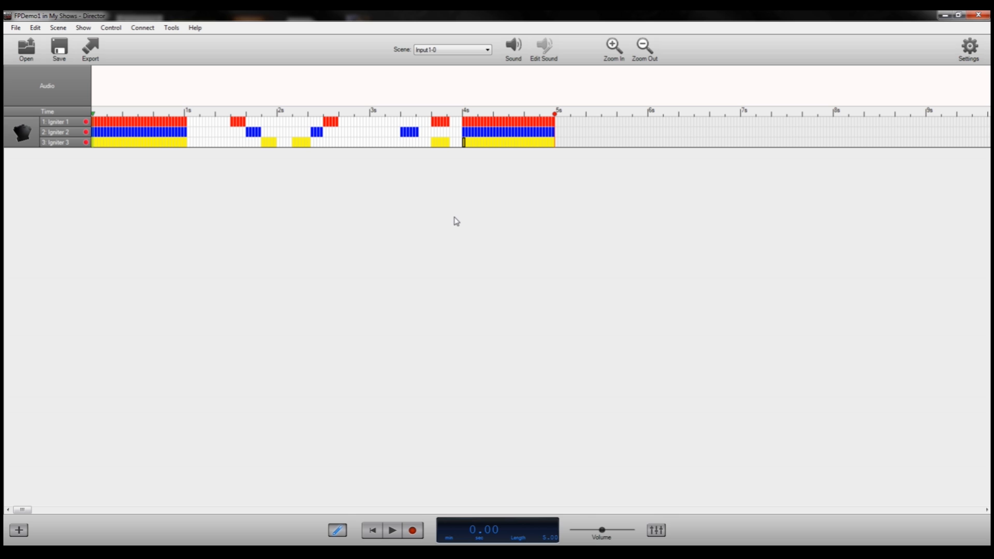
{"action": "mouse_move", "coordinate": [445, 251]}
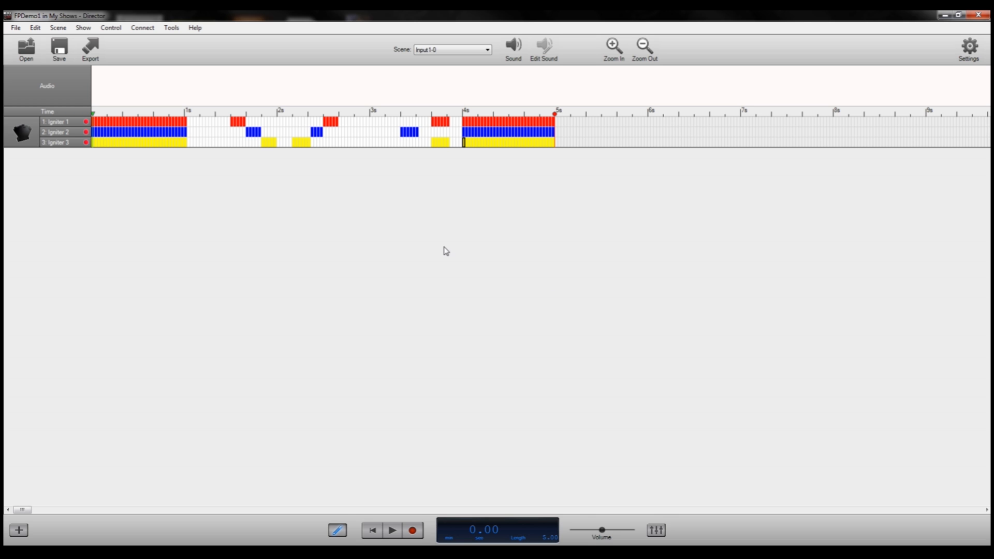
{"action": "mouse_move", "coordinate": [90, 45]}
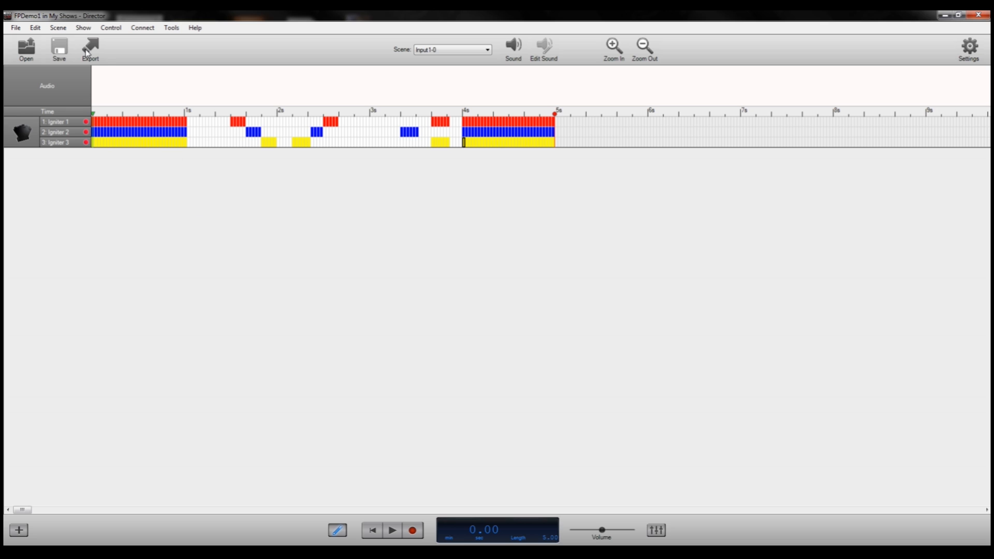
Export the Cerberus show to SD card drive D: for internal memory and dismiss instructions
{"action": "left_click", "coordinate": [90, 49]}
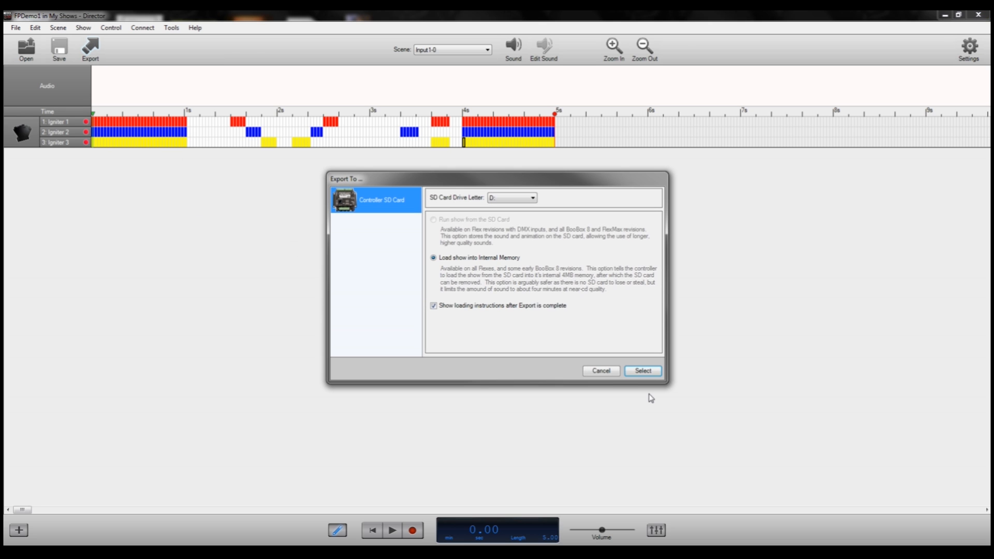
{"action": "left_click", "coordinate": [641, 370]}
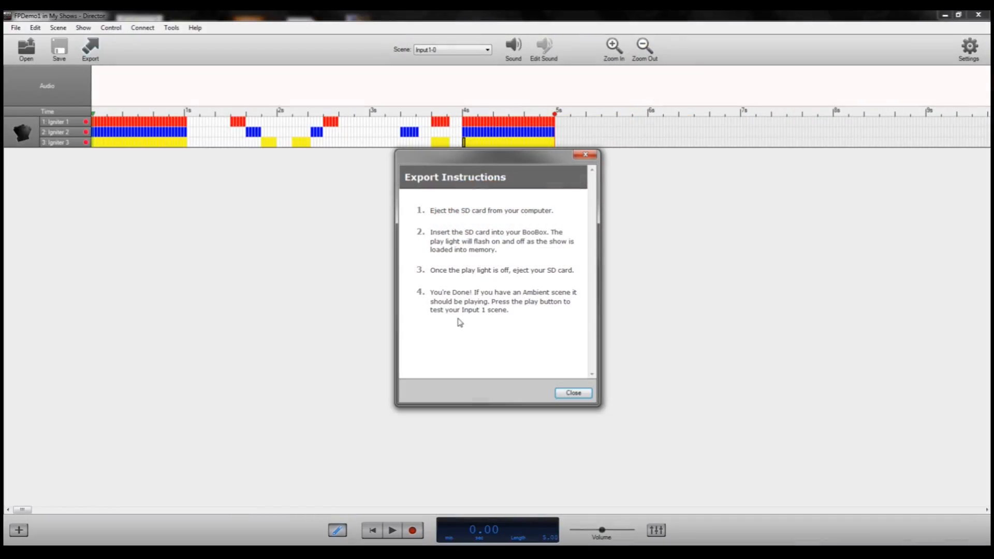
{"action": "mouse_move", "coordinate": [363, 338]}
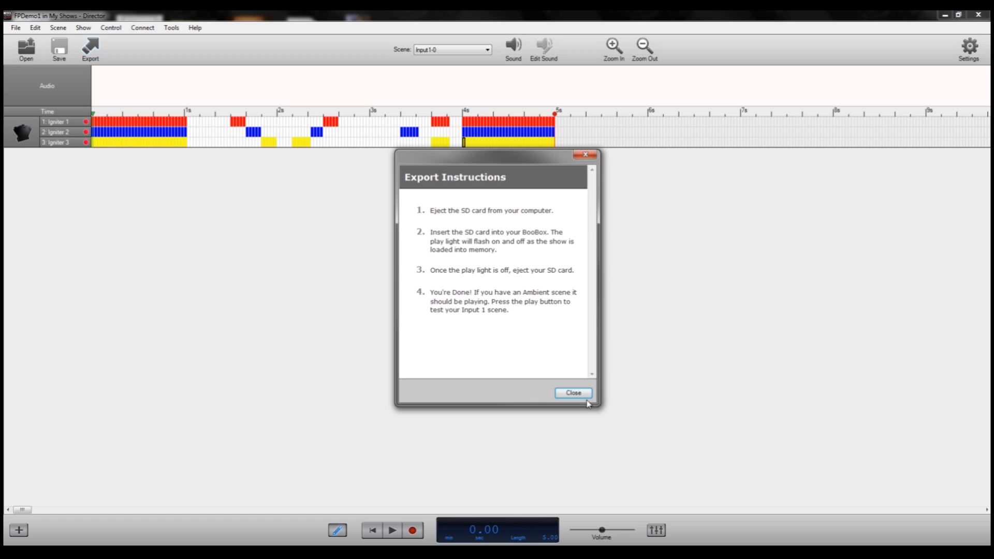
{"action": "left_click", "coordinate": [572, 393]}
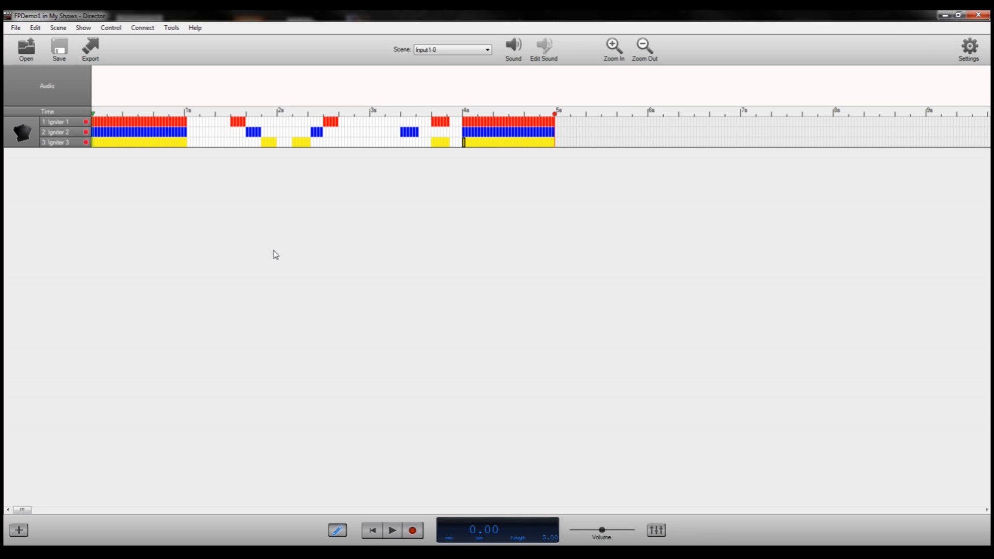
{"action": "mouse_move", "coordinate": [181, 68]}
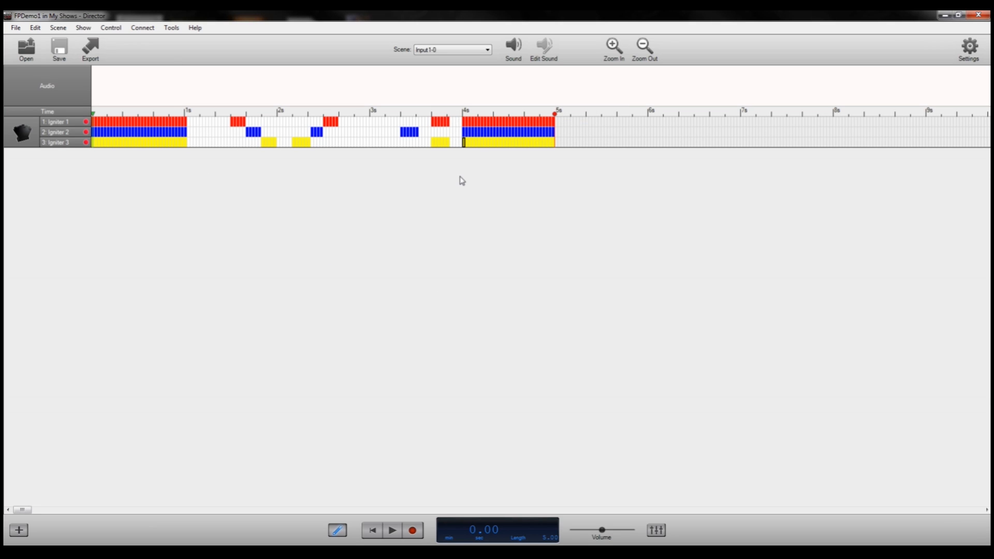
{"action": "mouse_move", "coordinate": [472, 207]}
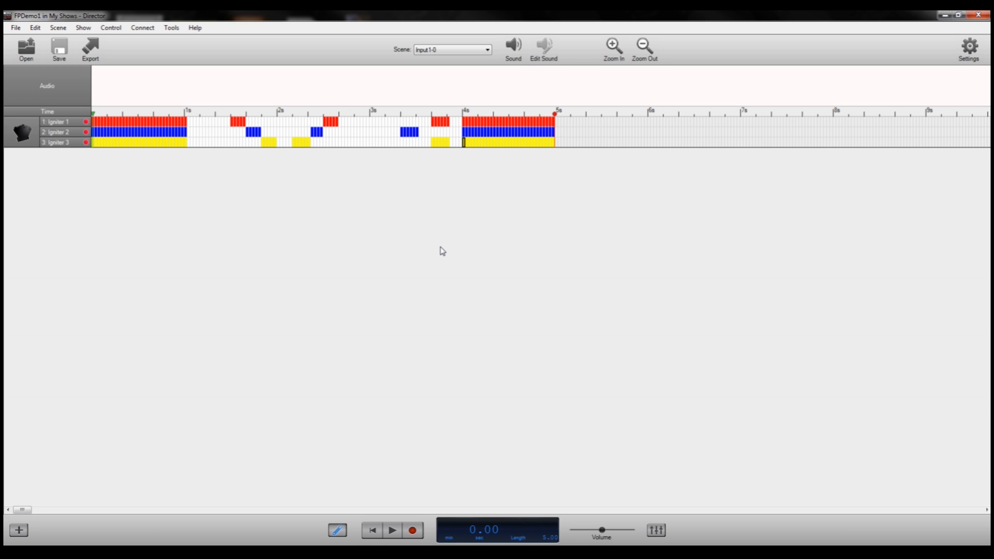
{"action": "mouse_move", "coordinate": [452, 243]}
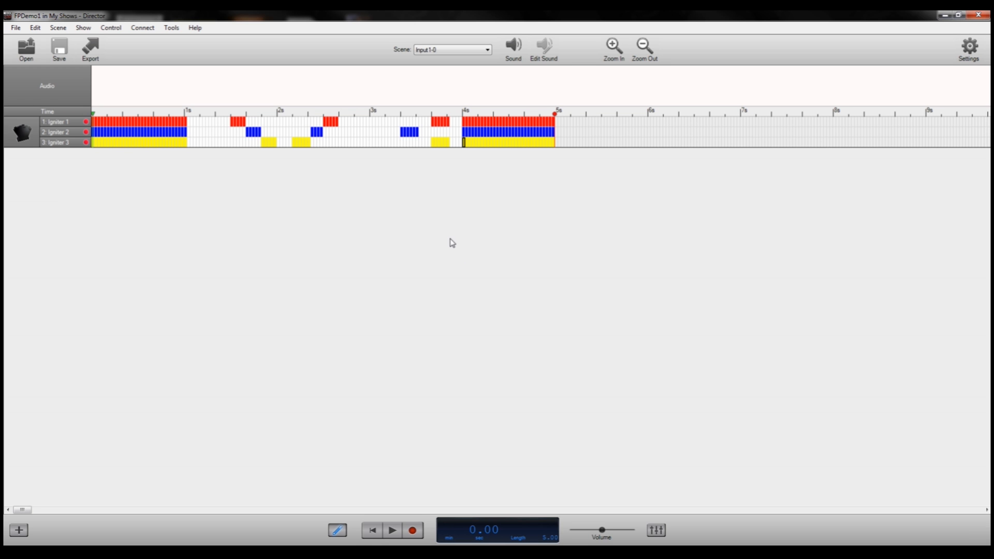